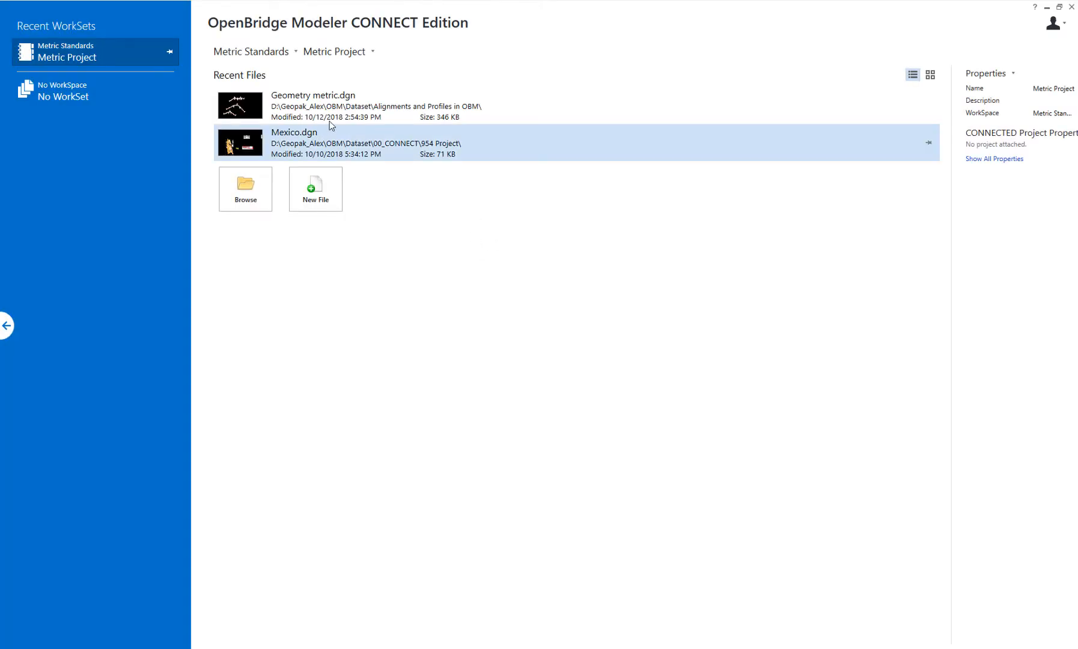
Create a new design file named Bridge geometry and save it in the project folder.
{"action": "left_click", "coordinate": [315, 189]}
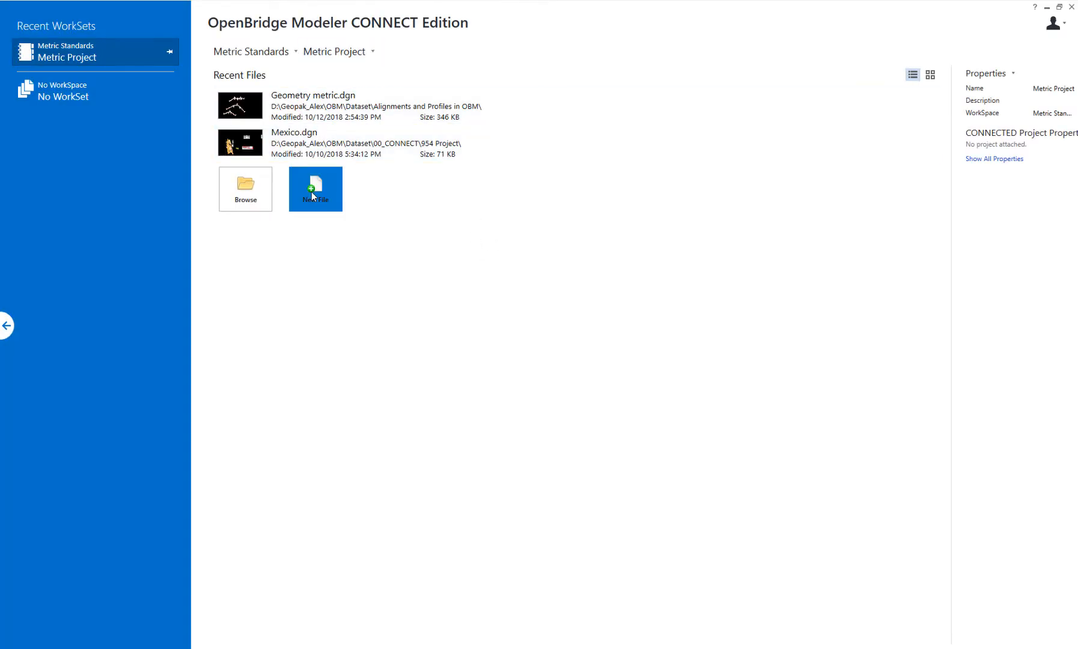
{"action": "left_click", "coordinate": [315, 189]}
{"action": "type", "text": "D:\\Geopak_Alex\\OBM\\Dataset\\Alignments and Profiles in OBM\\Bridge geometry"}
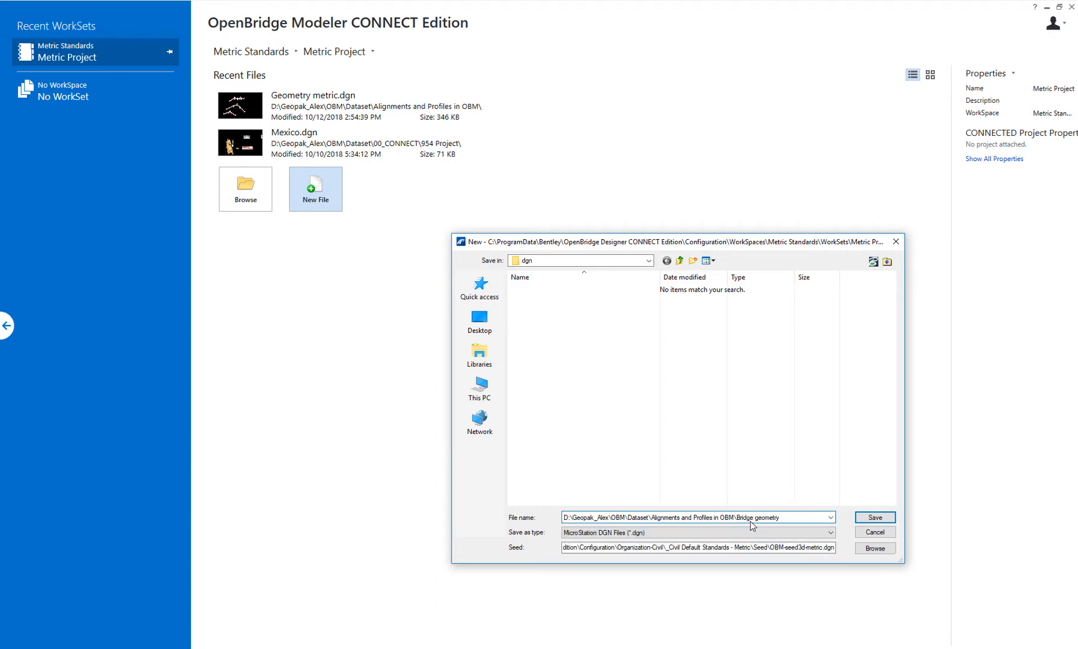
{"action": "left_click", "coordinate": [874, 516]}
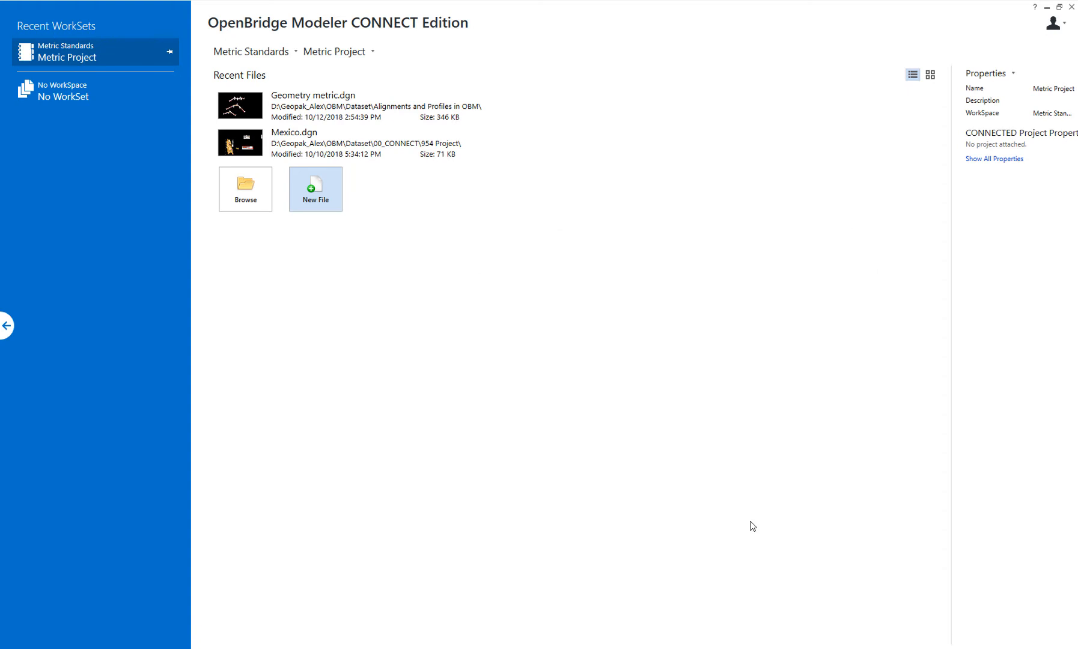
{"action": "mouse_move", "coordinate": [749, 524]}
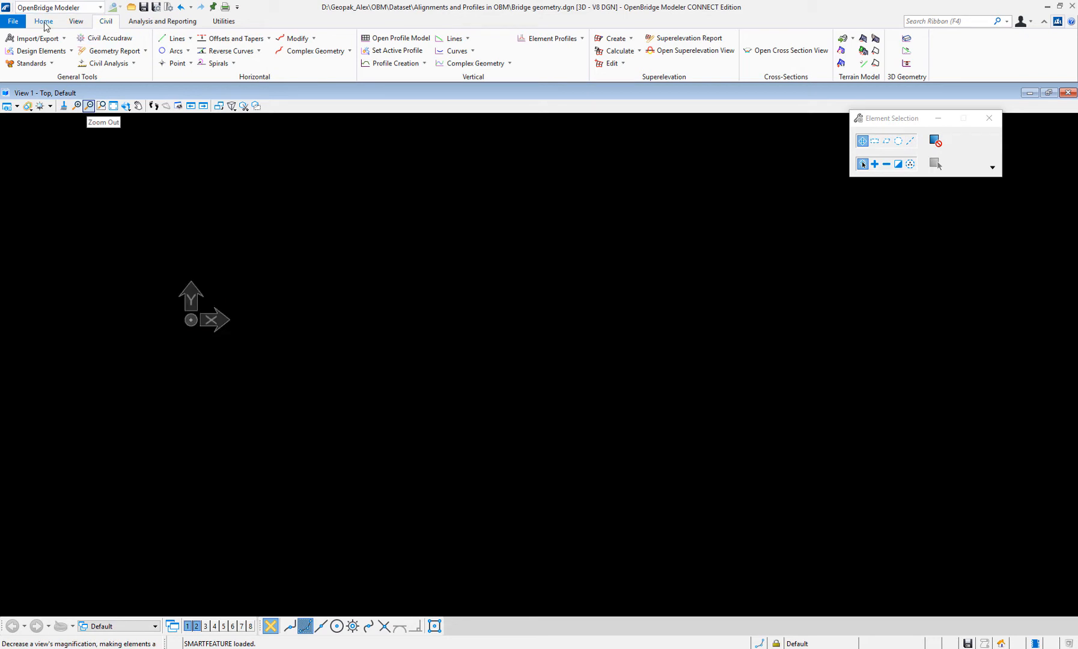
Attach Bridge graphics.dwg as a reference without a relative path, accepting default attachment settings.
{"action": "left_click", "coordinate": [46, 21]}
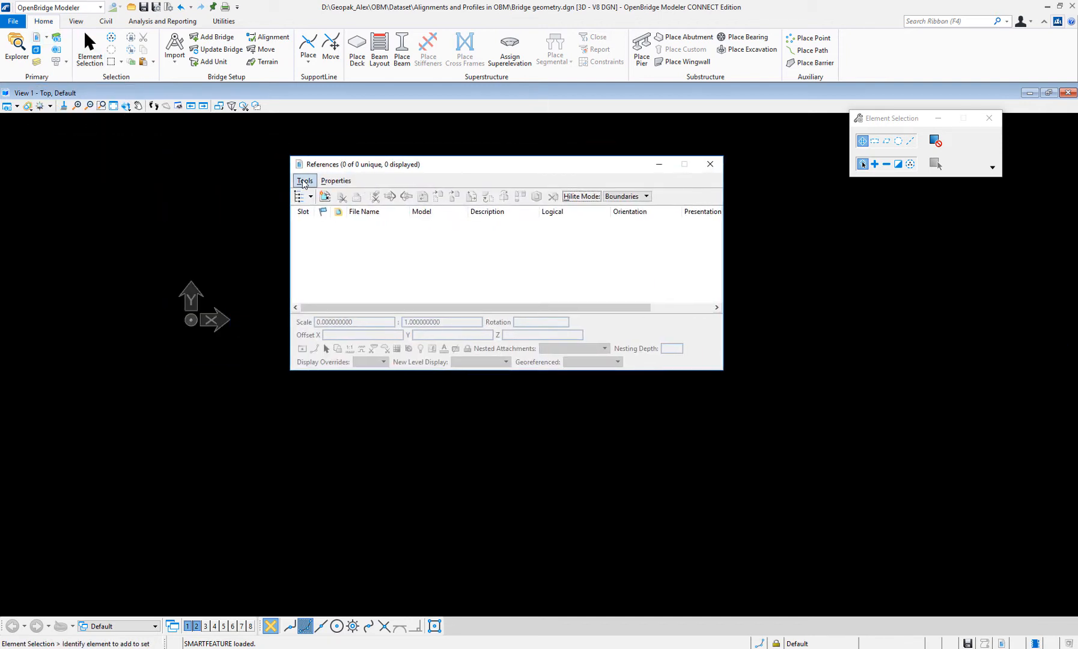
{"action": "left_click", "coordinate": [304, 181]}
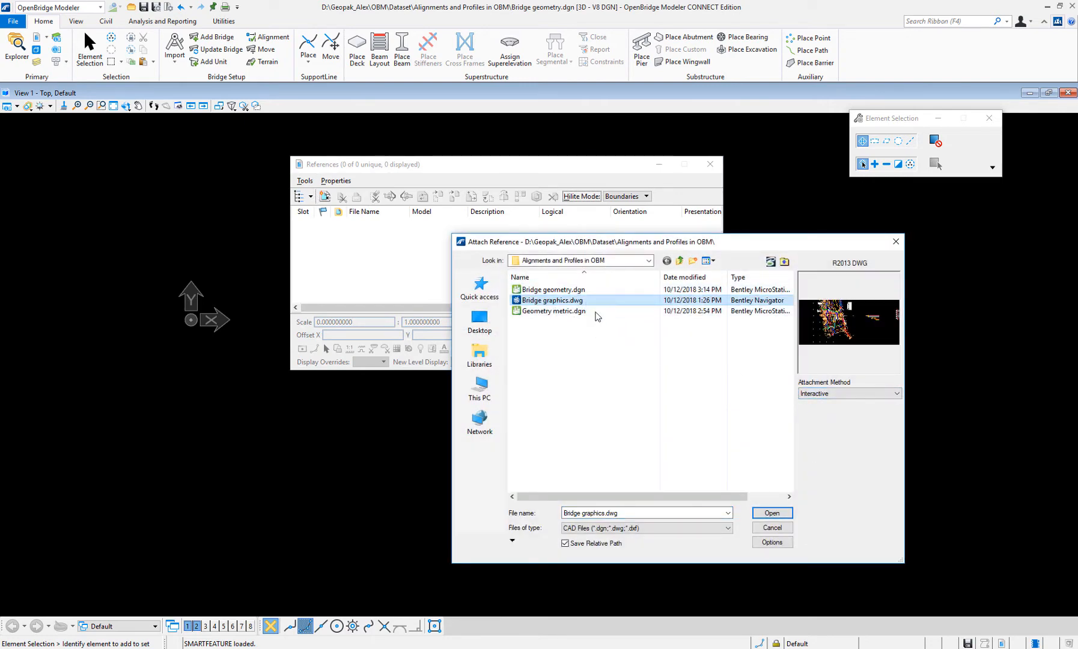
{"action": "mouse_move", "coordinate": [610, 534]}
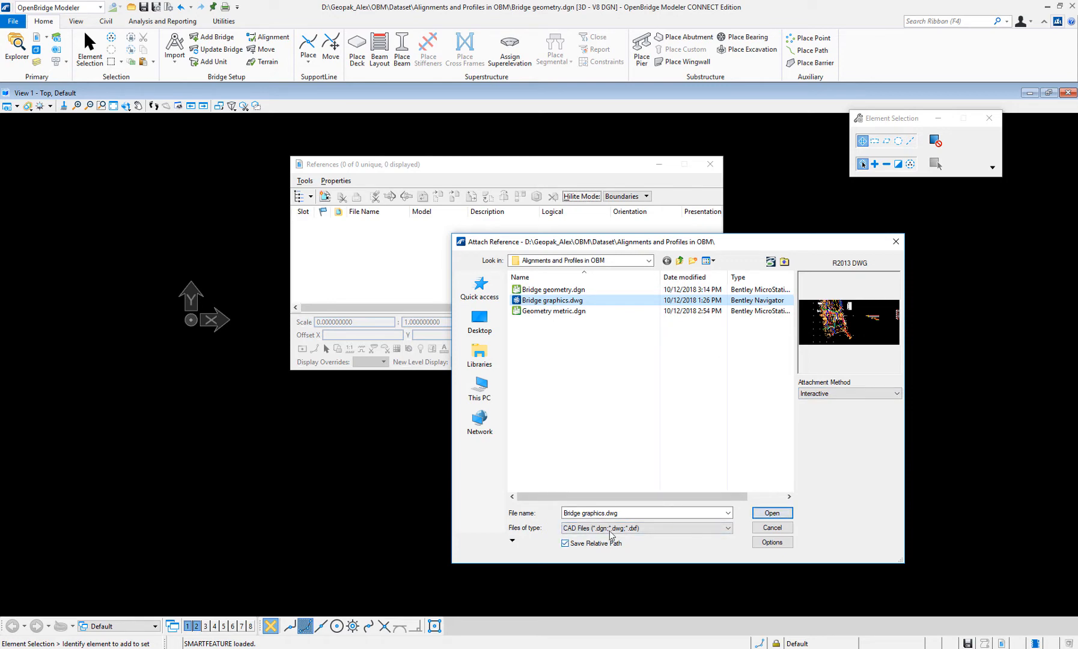
{"action": "left_click", "coordinate": [728, 528]}
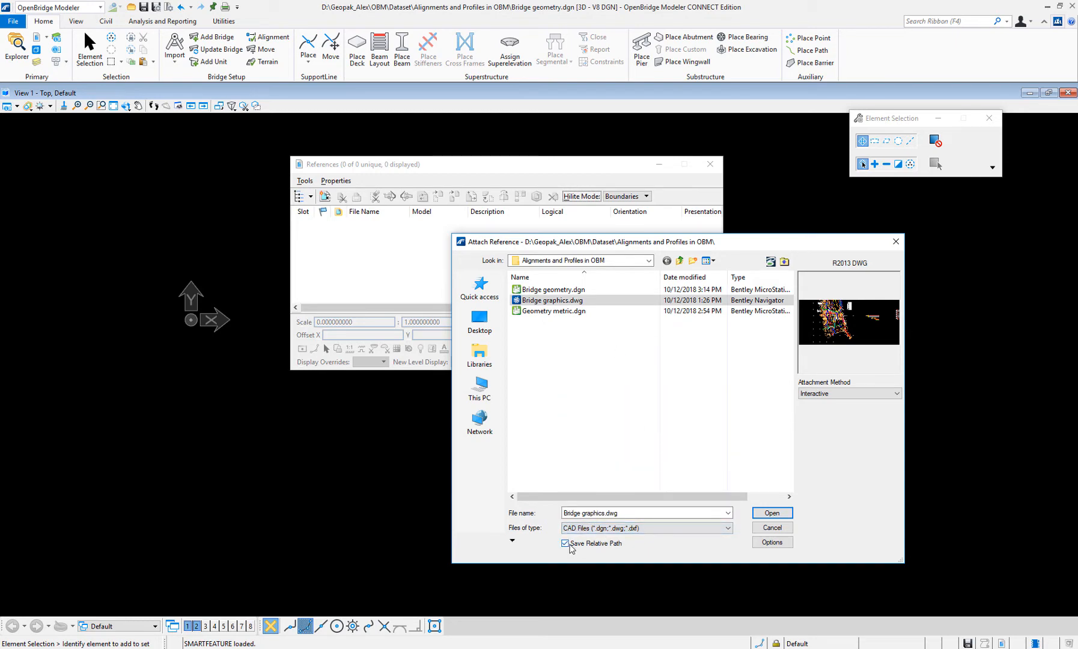
{"action": "left_click", "coordinate": [565, 543]}
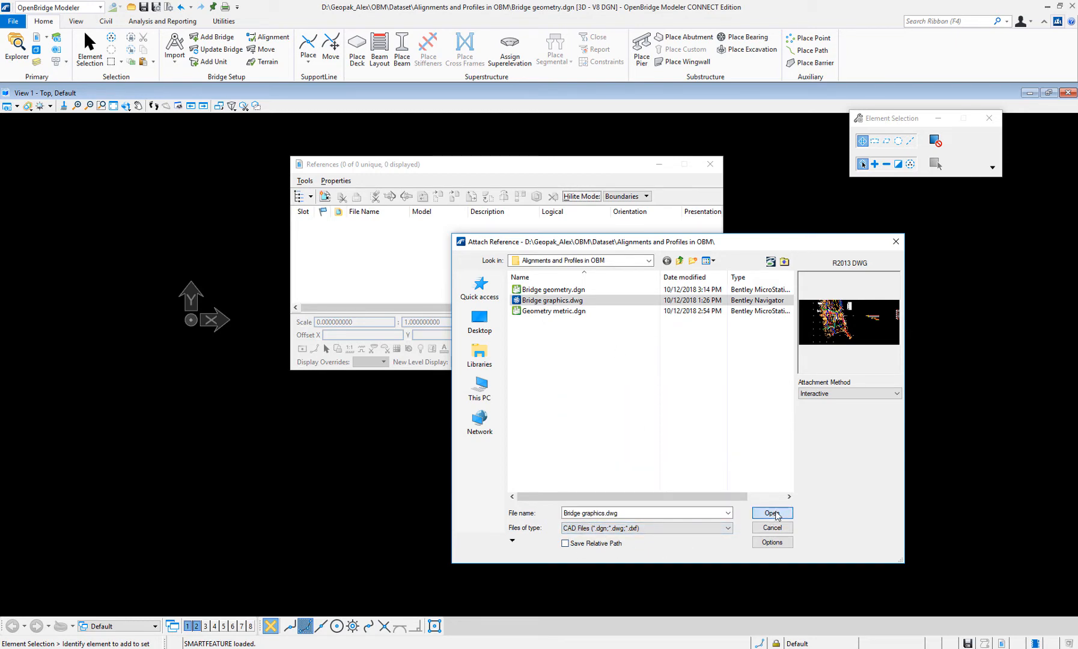
{"action": "left_click", "coordinate": [771, 513]}
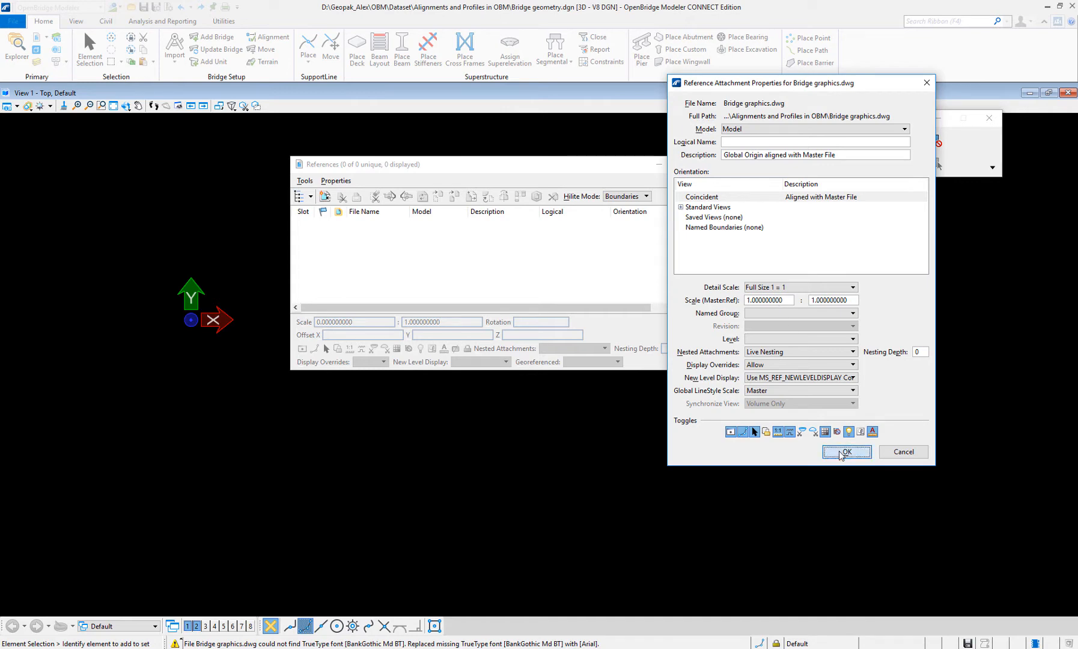
{"action": "left_click", "coordinate": [846, 452]}
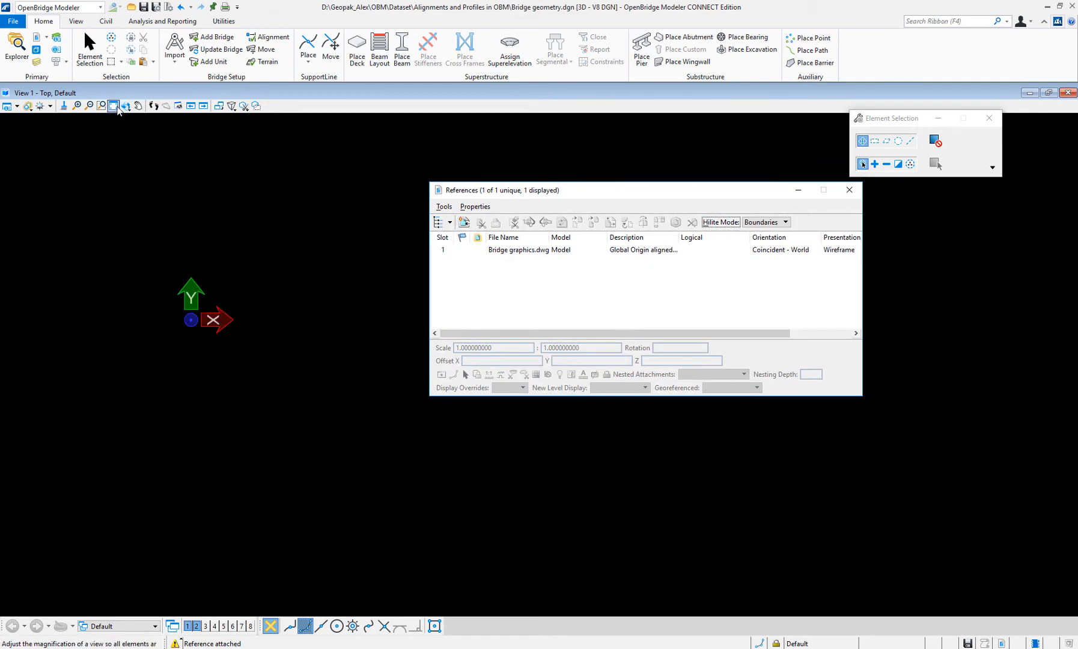
Fit the view and zoom into the referenced contour plan area.
{"action": "left_click", "coordinate": [112, 106]}
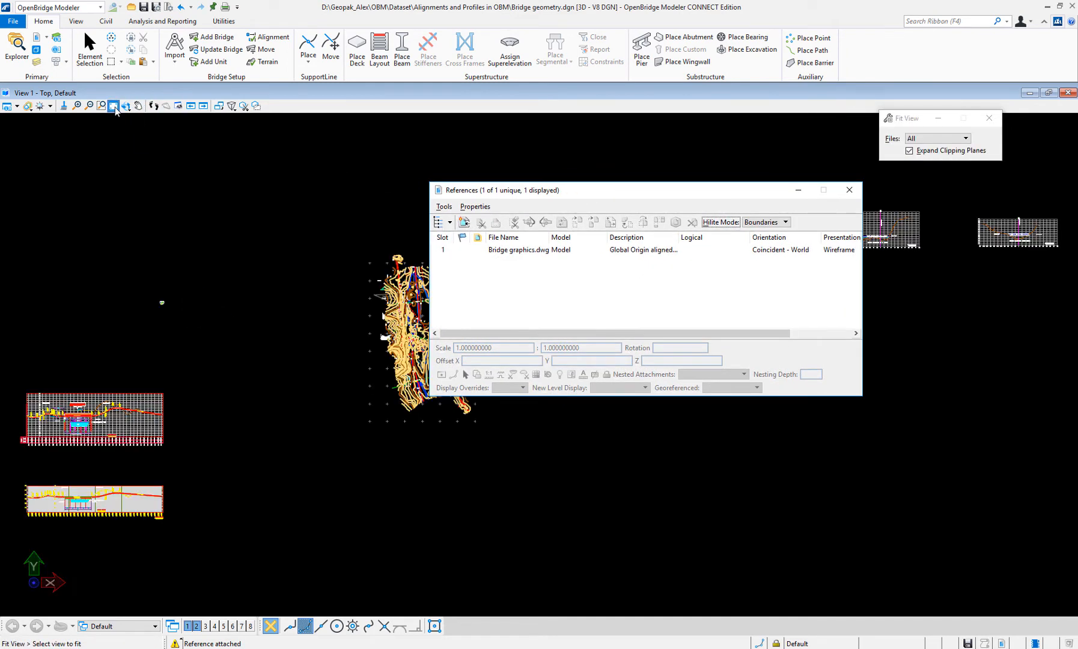
{"action": "left_click", "coordinate": [849, 189]}
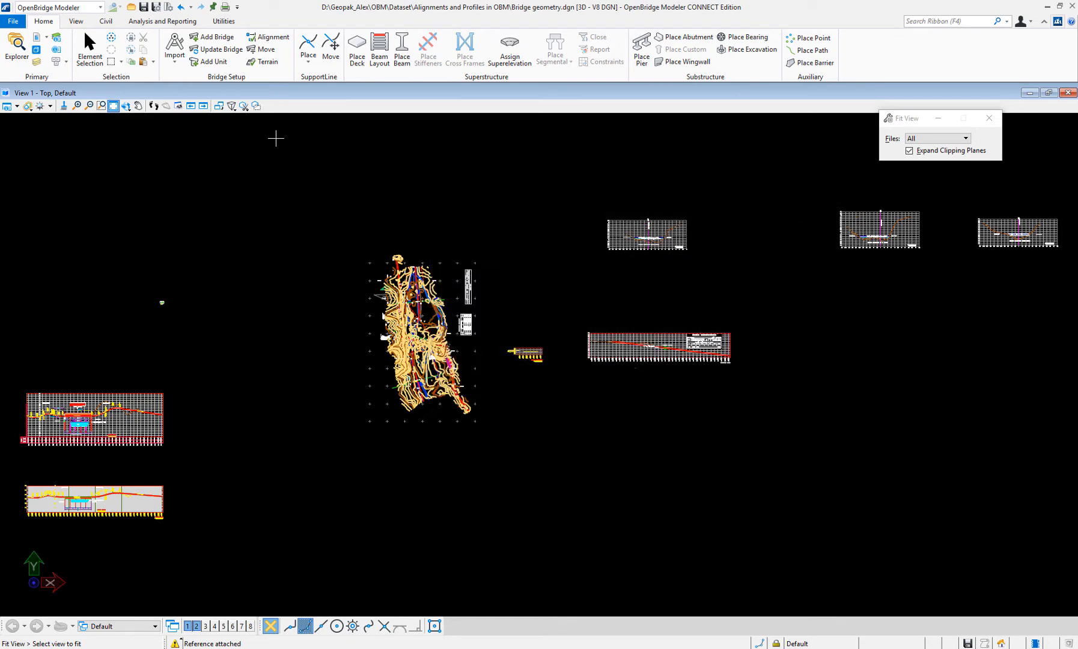
{"action": "left_click", "coordinate": [101, 106]}
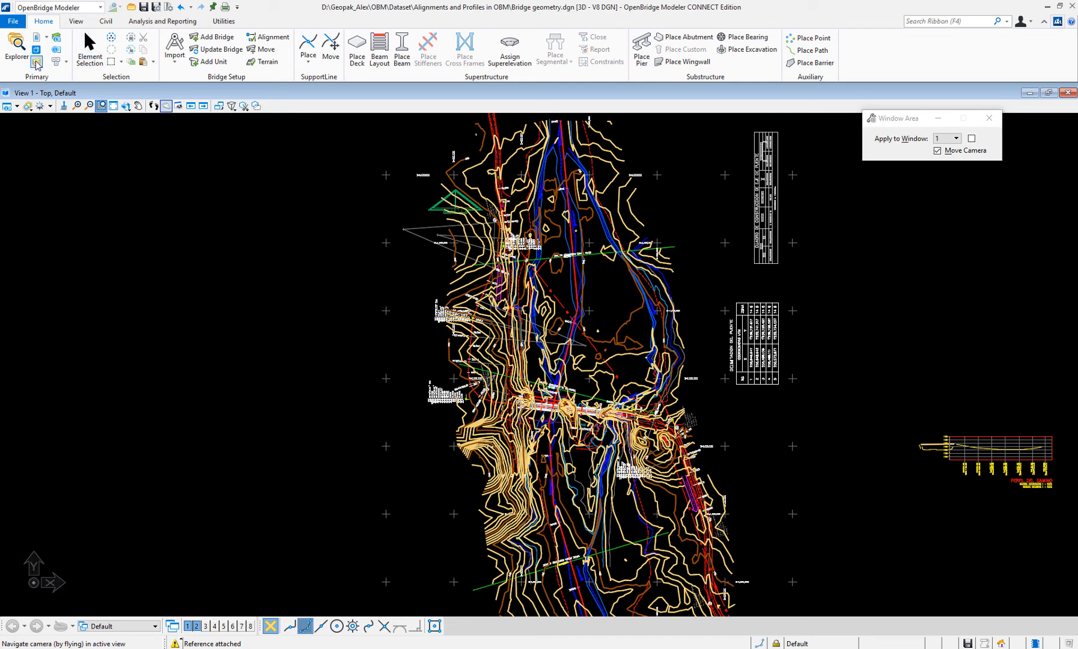
Invert the reference level display and turn on AUX1 so only the alignment, green line and annotations show.
{"action": "left_click", "coordinate": [37, 59]}
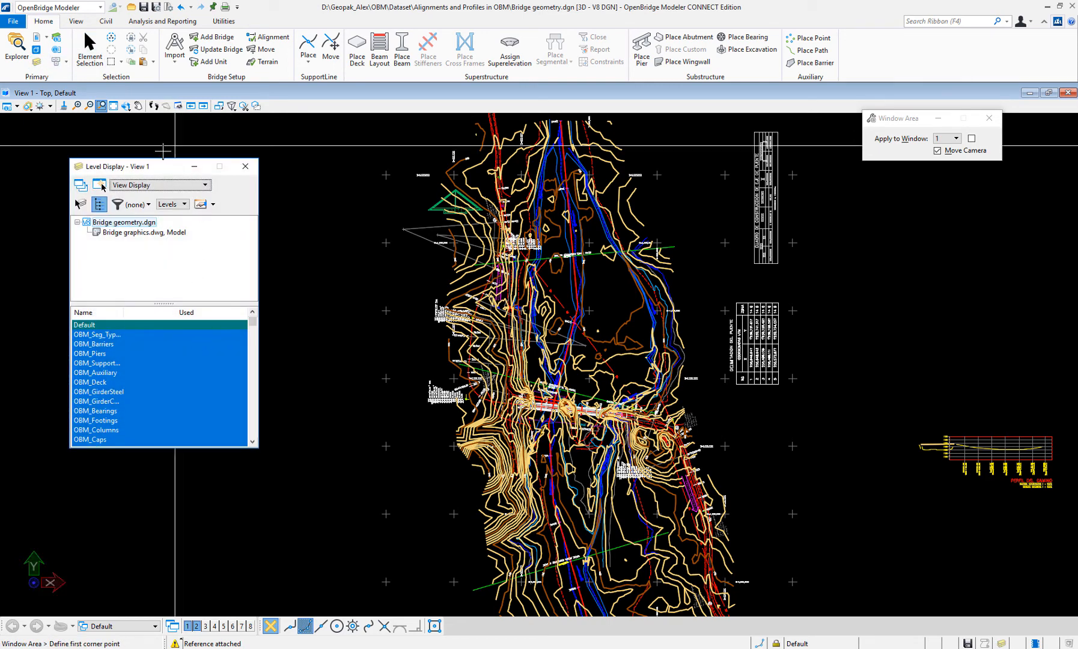
{"action": "right_click", "coordinate": [205, 333]}
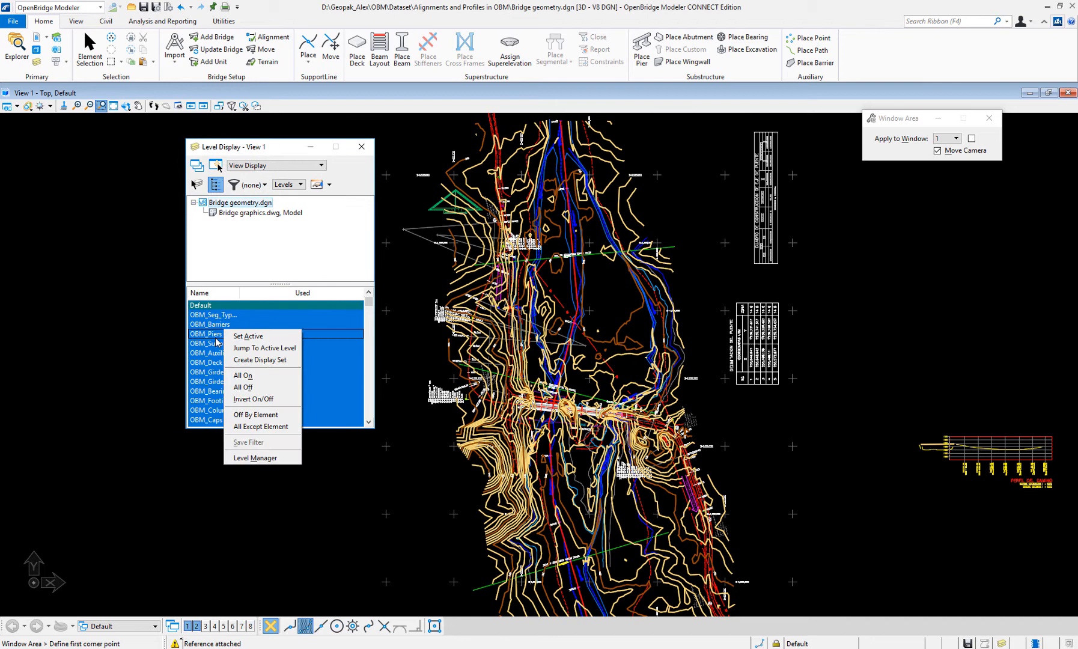
{"action": "mouse_move", "coordinate": [254, 399]}
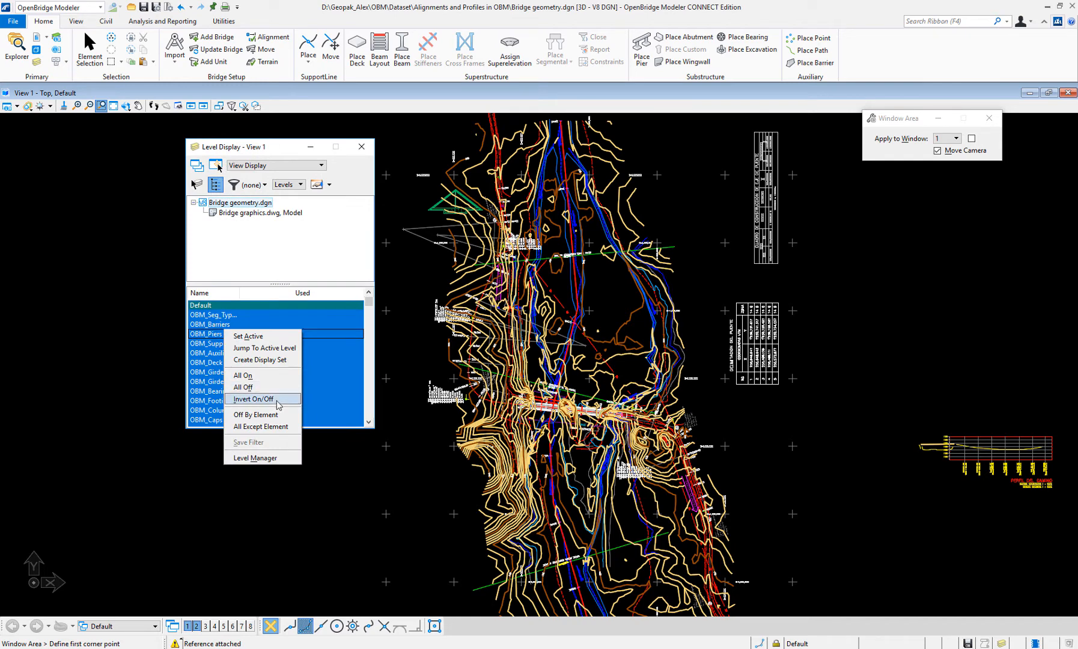
{"action": "left_click", "coordinate": [253, 399]}
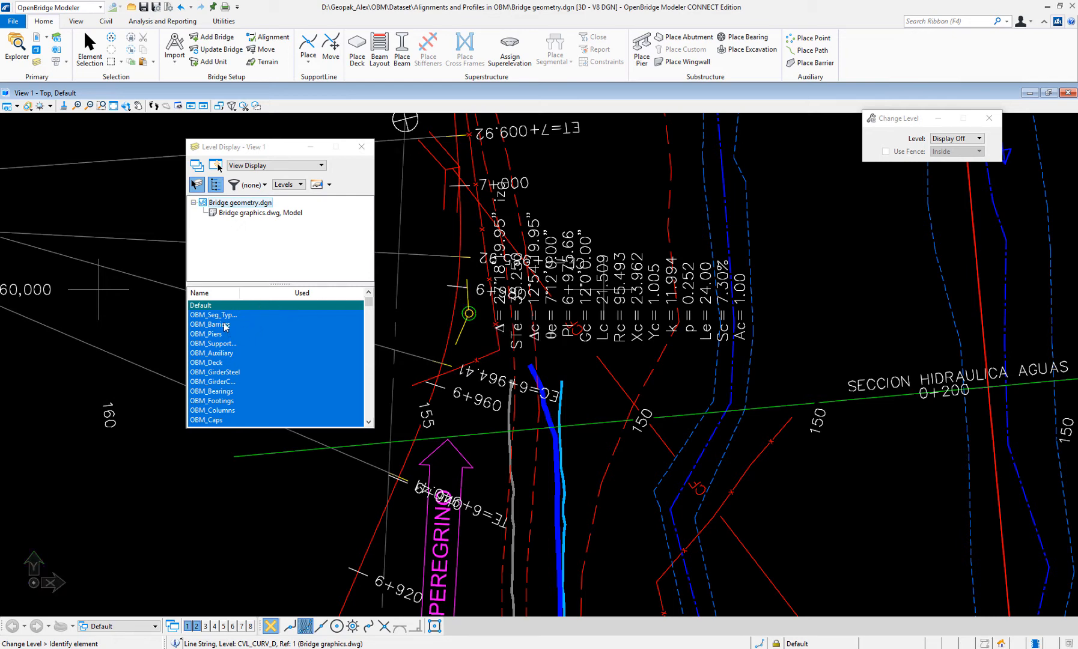
{"action": "scroll", "scroll_direction": "down", "scroll_amount": 3}
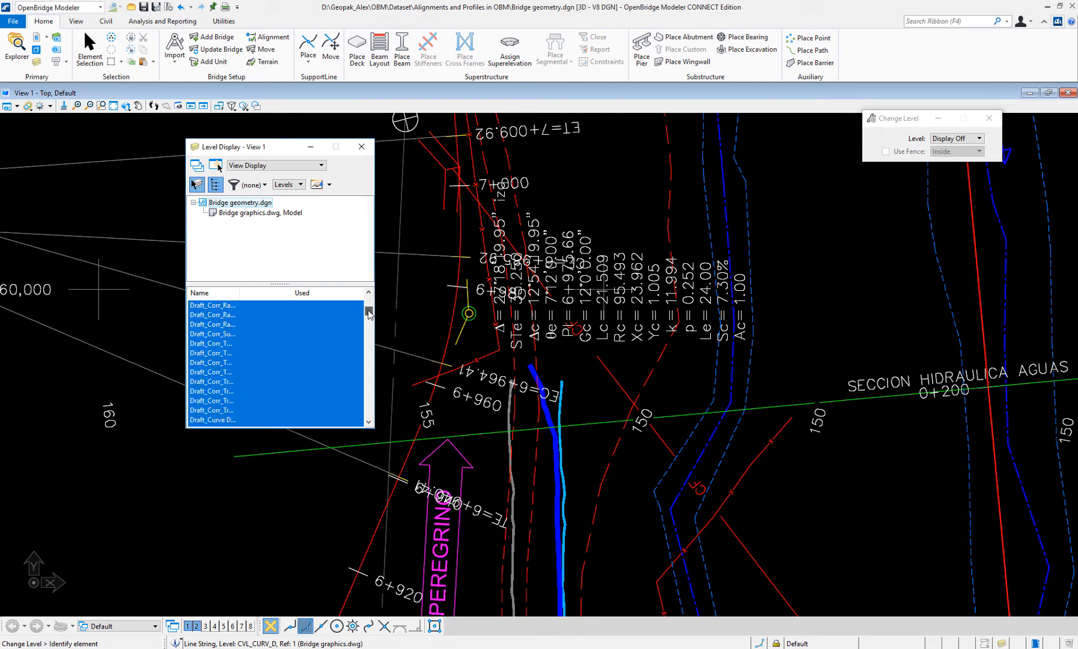
{"action": "scroll", "scroll_direction": "down", "scroll_amount": 3}
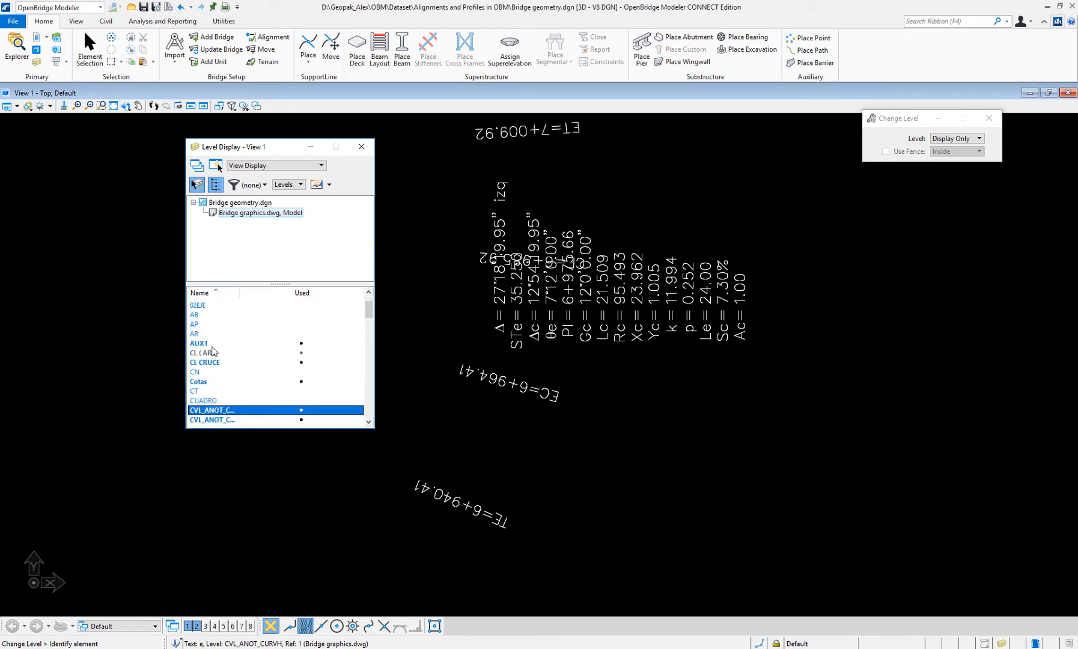
{"action": "left_click", "coordinate": [199, 342]}
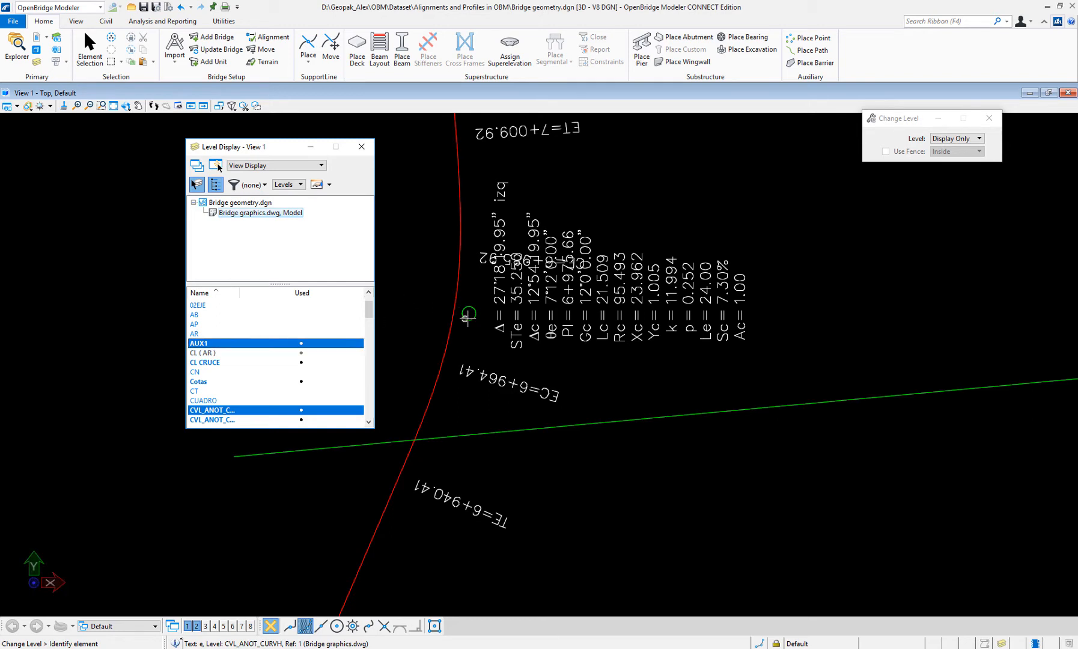
{"action": "mouse_move", "coordinate": [468, 314]}
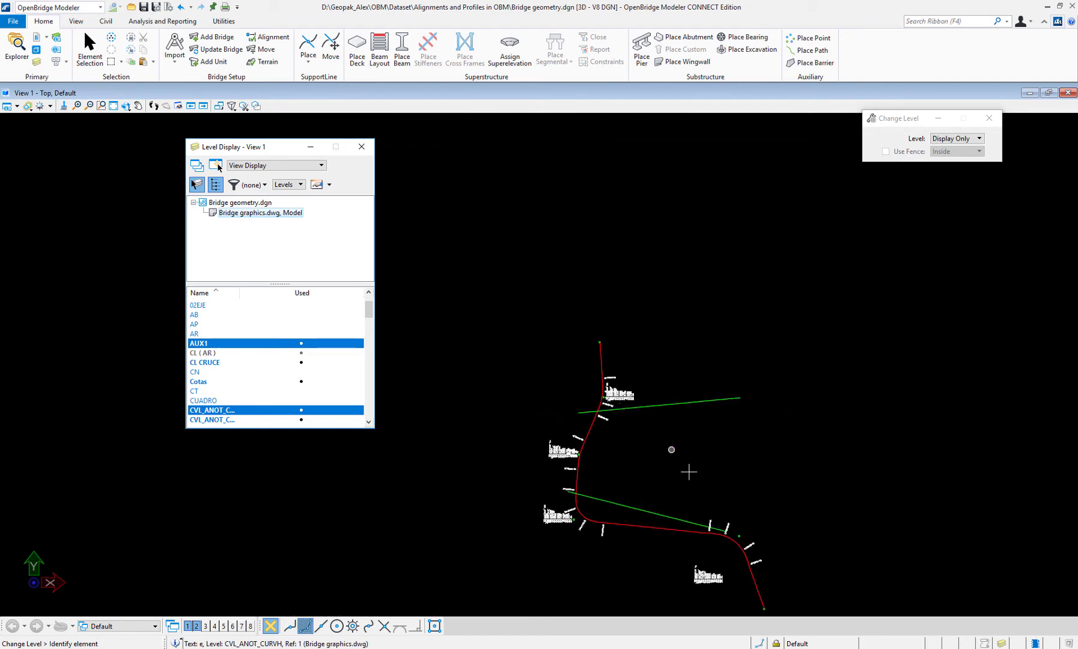
{"action": "mouse_move", "coordinate": [626, 489]}
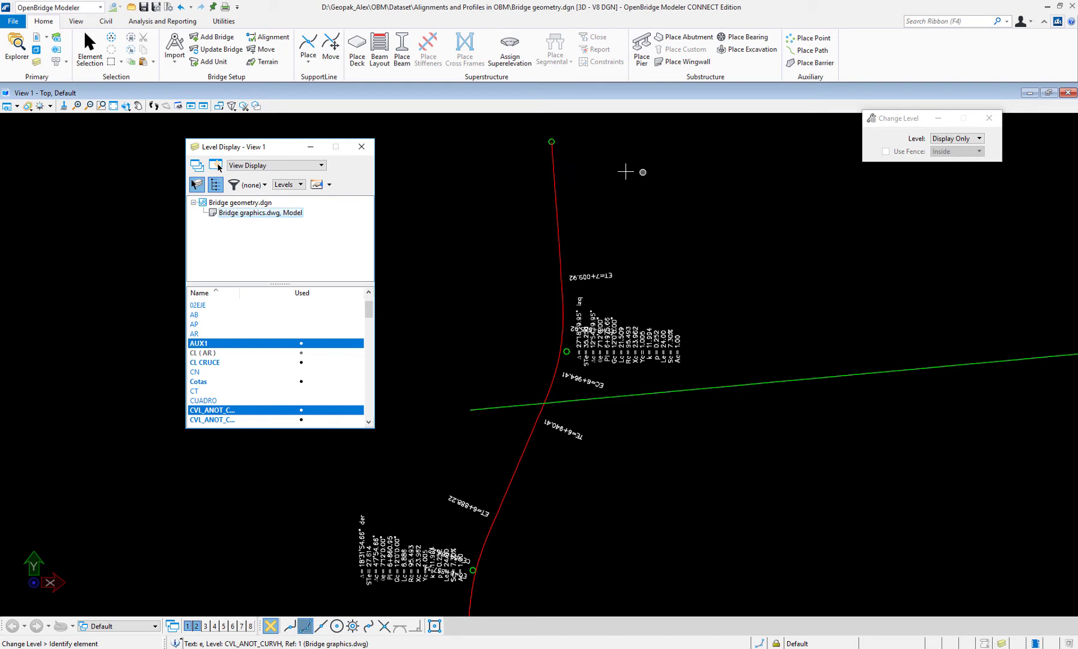
{"action": "mouse_move", "coordinate": [635, 226]}
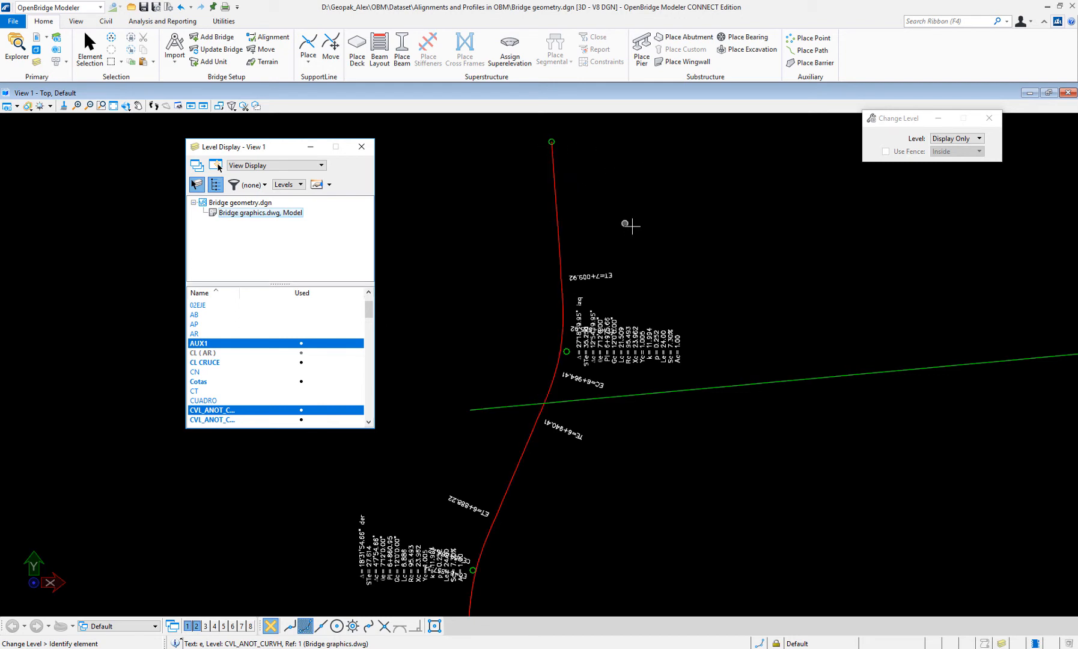
{"action": "mouse_move", "coordinate": [360, 146]}
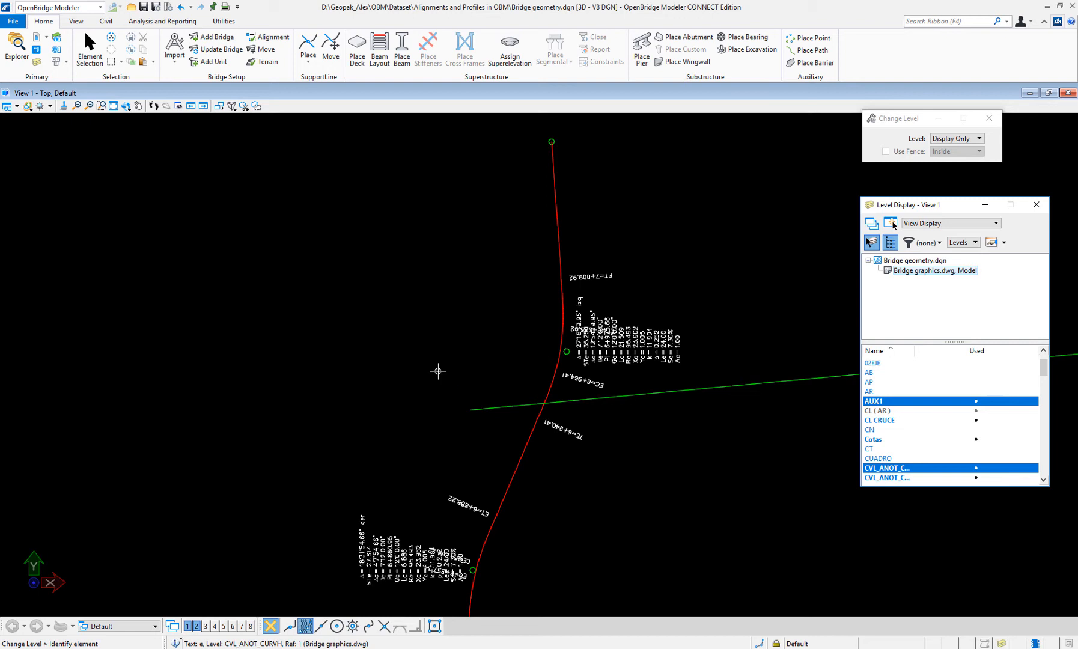
{"action": "mouse_move", "coordinate": [102, 21]}
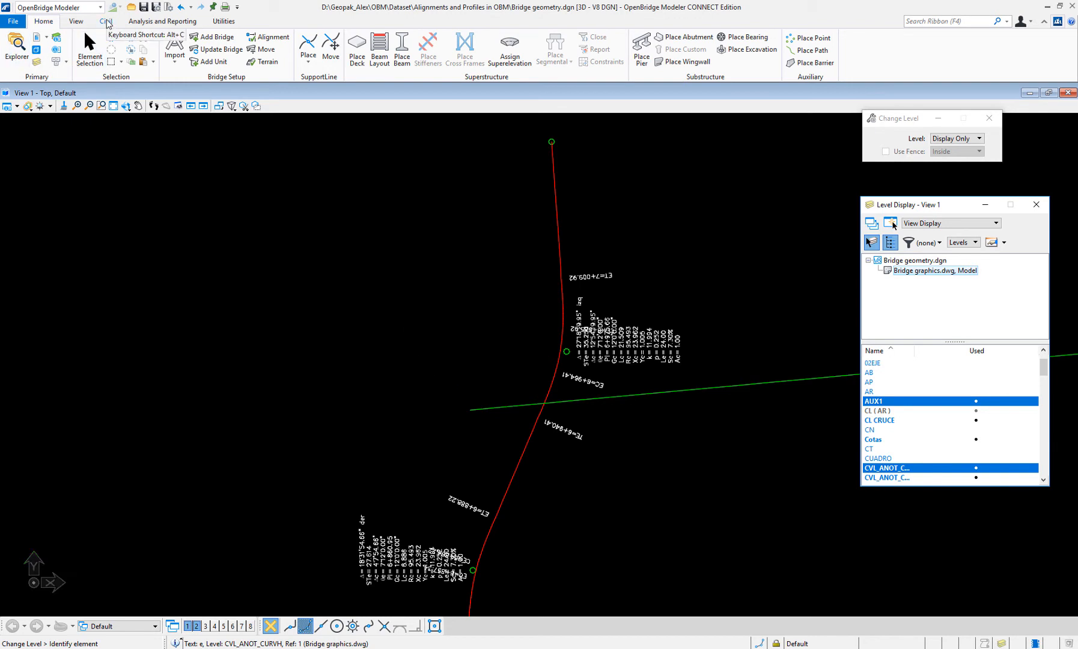
Start a Complex By PI alignment with radius 95.493 m and 24 m back/ahead spirals.
{"action": "left_click", "coordinate": [102, 21]}
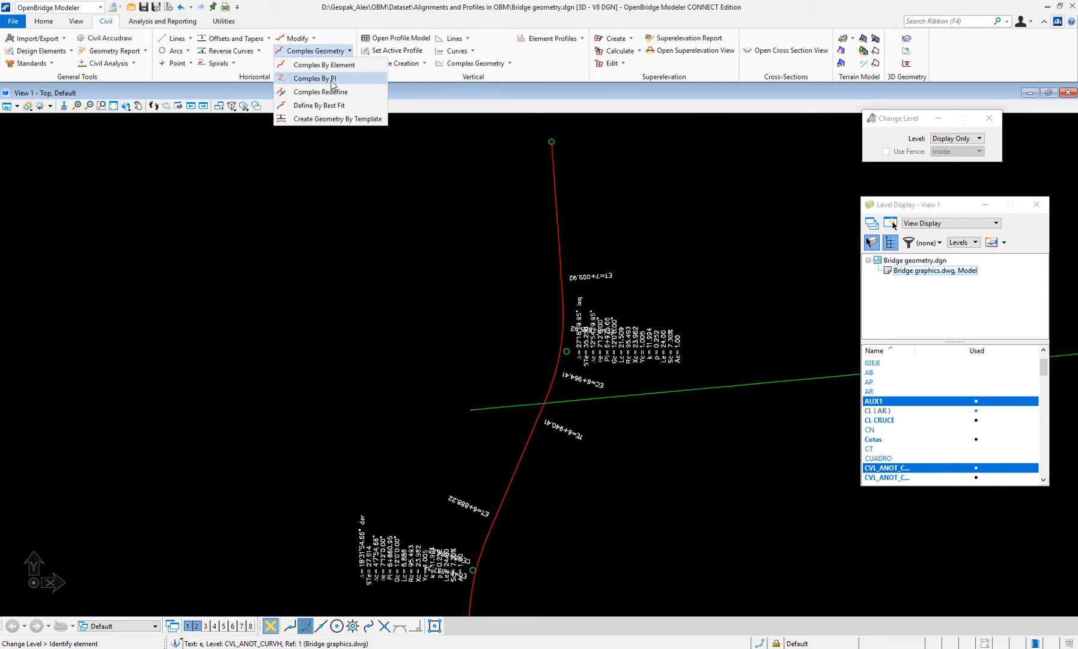
{"action": "mouse_move", "coordinate": [314, 80]}
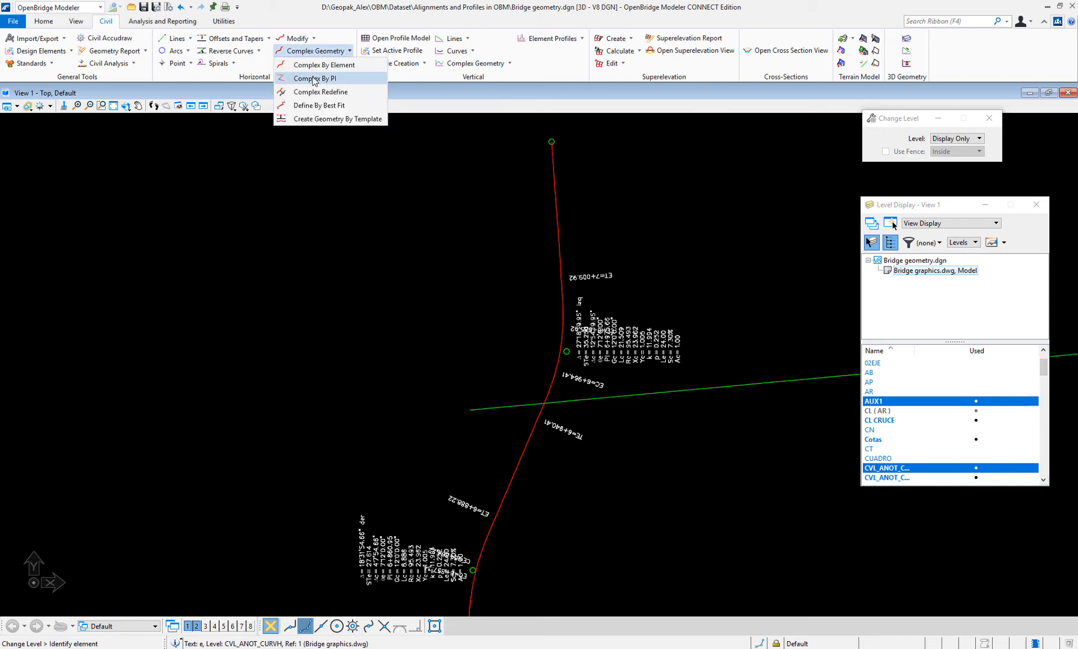
{"action": "left_click", "coordinate": [313, 78]}
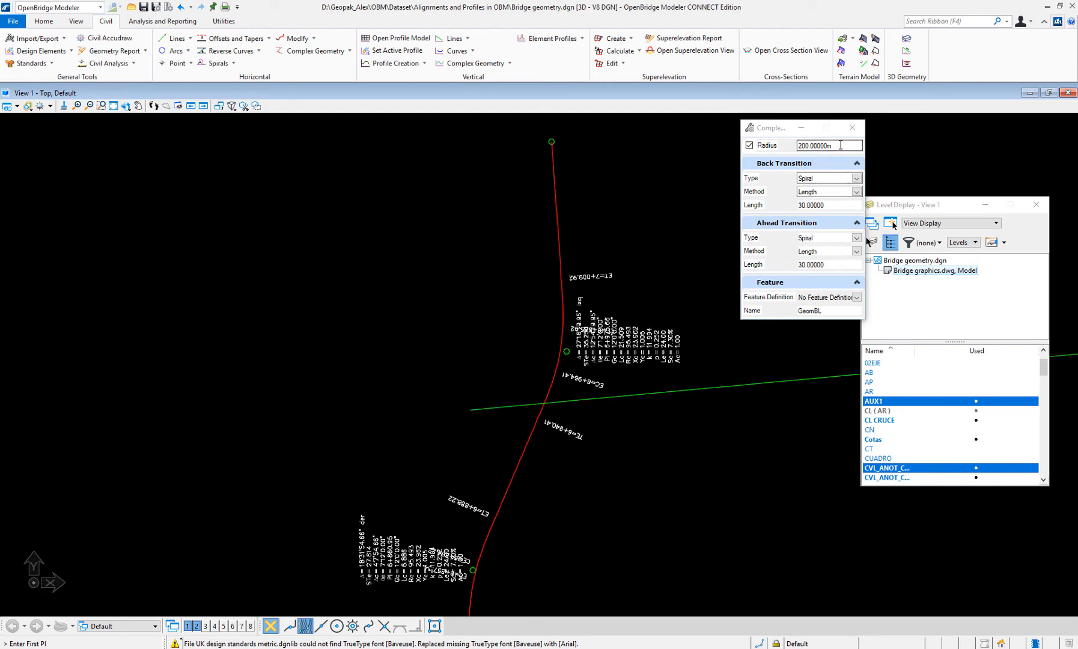
{"action": "type", "text": "95"}
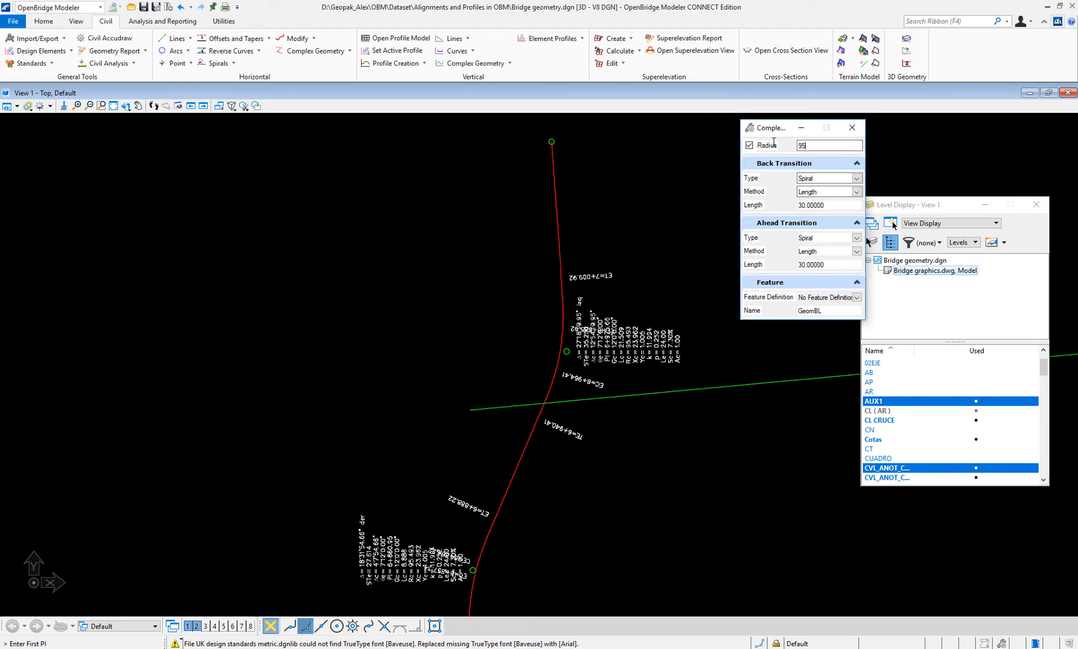
{"action": "type", "text": "95.49300m"}
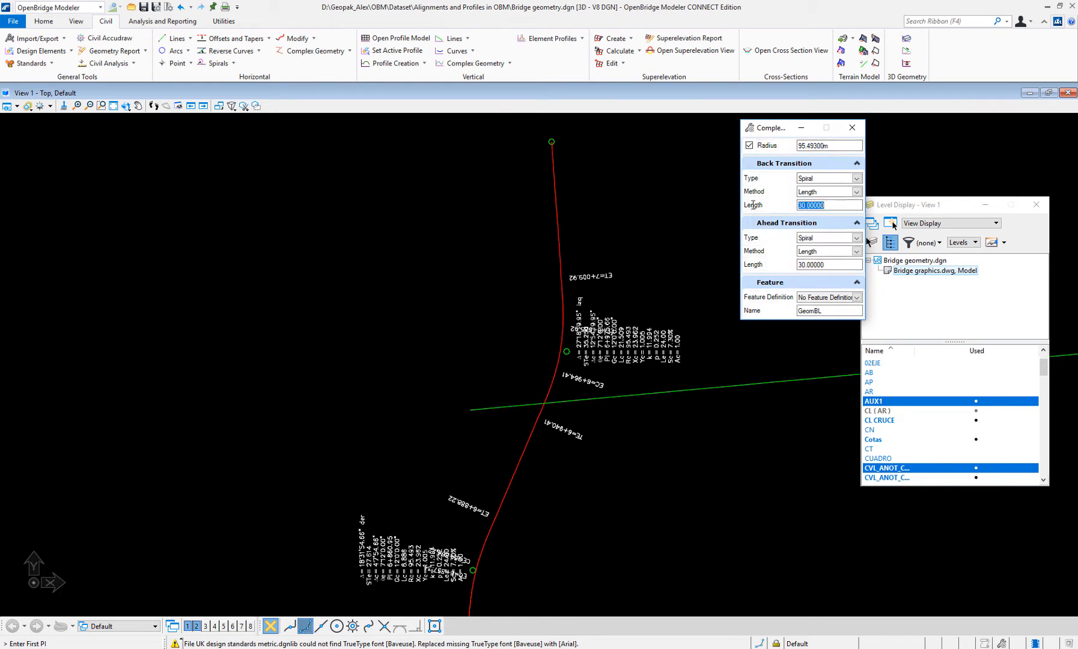
{"action": "type", "text": "24.0"}
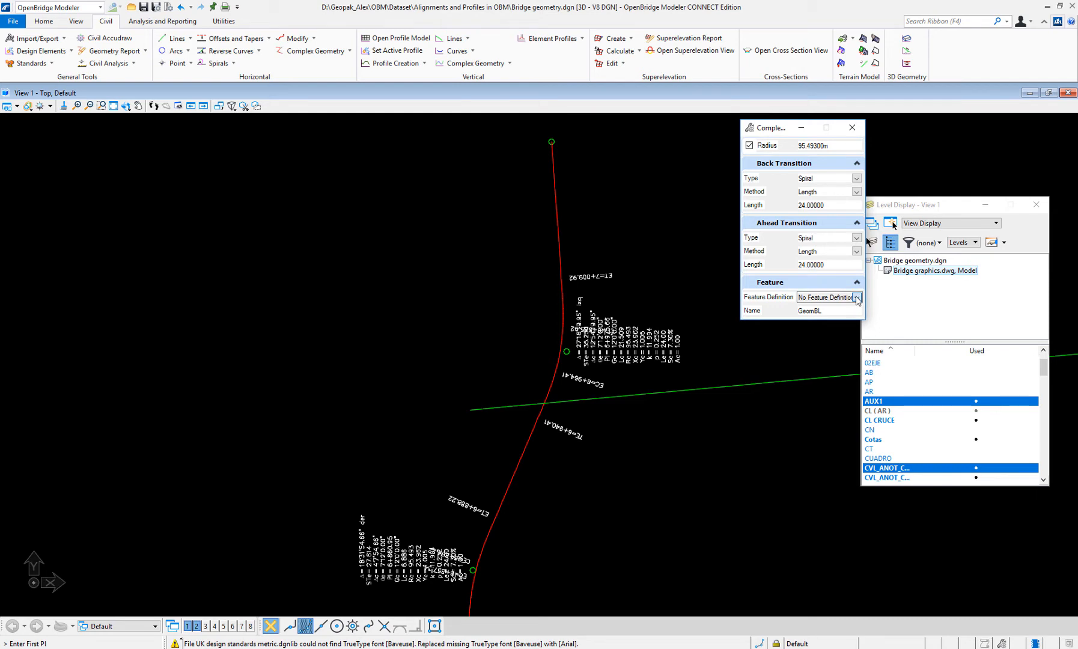
Assign the Geom_Baseline feature definition to the alignment being laid out.
{"action": "left_click", "coordinate": [856, 296]}
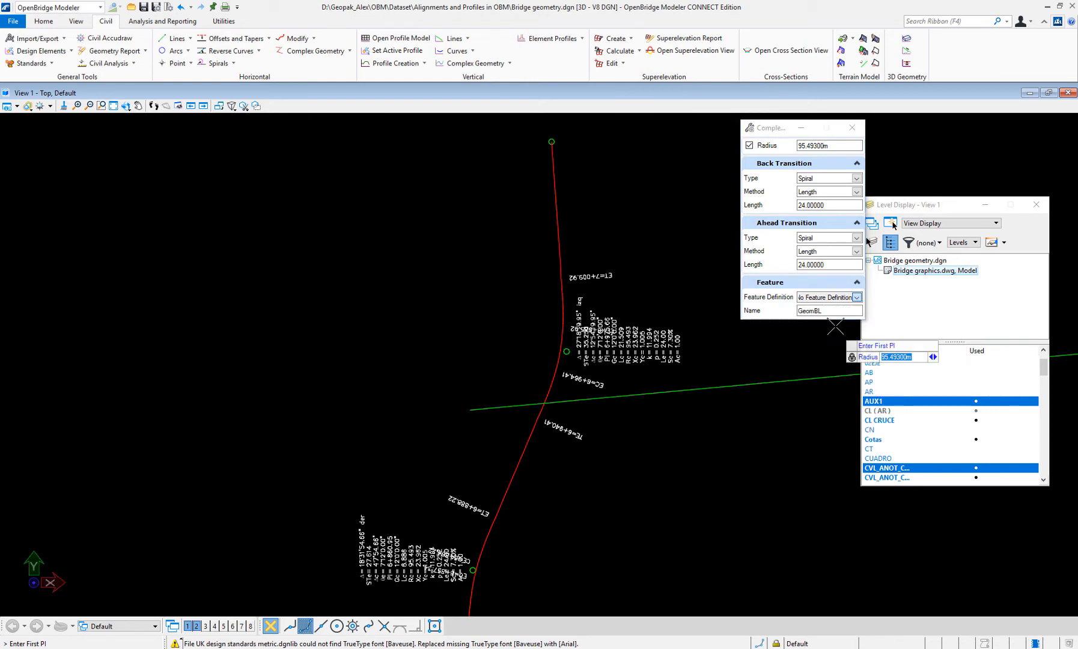
{"action": "left_click", "coordinate": [829, 310]}
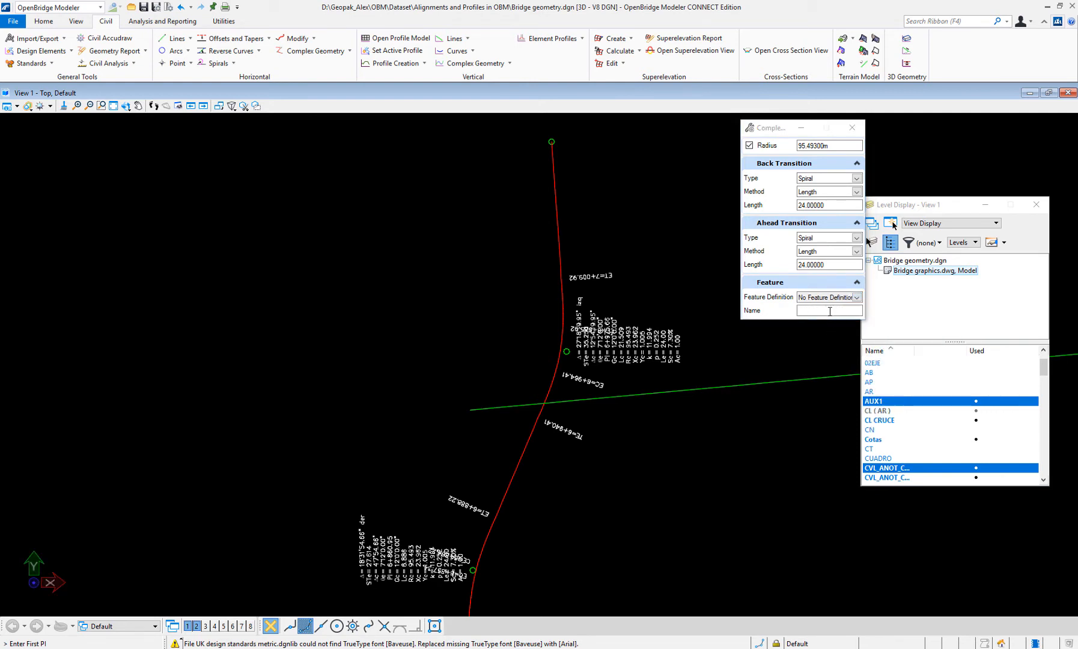
{"action": "left_click", "coordinate": [856, 297]}
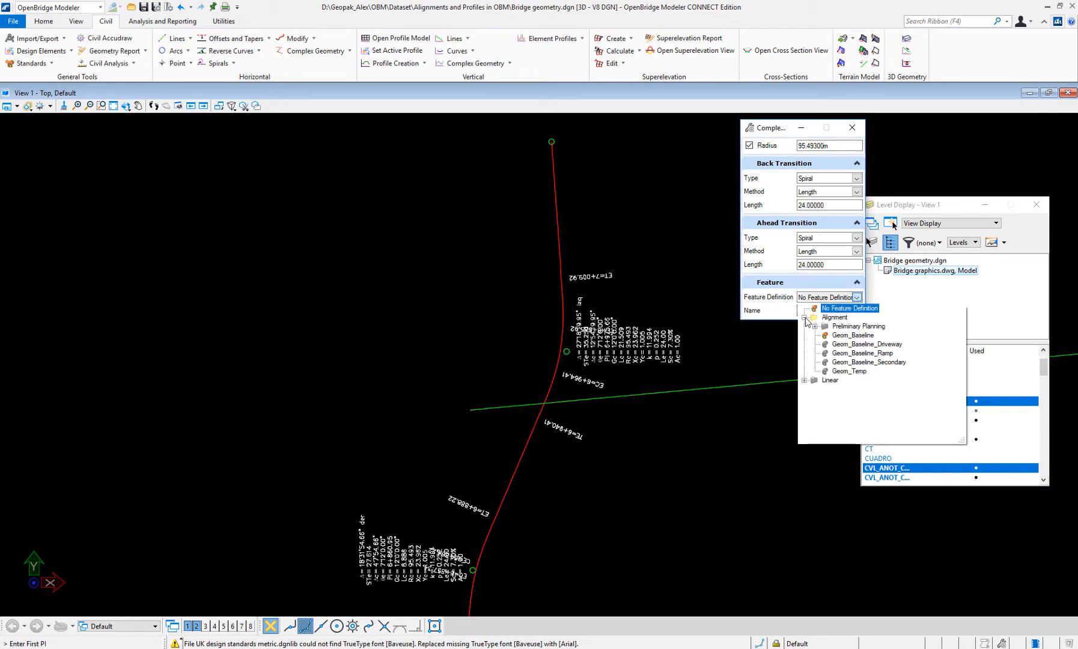
{"action": "left_click", "coordinate": [852, 334]}
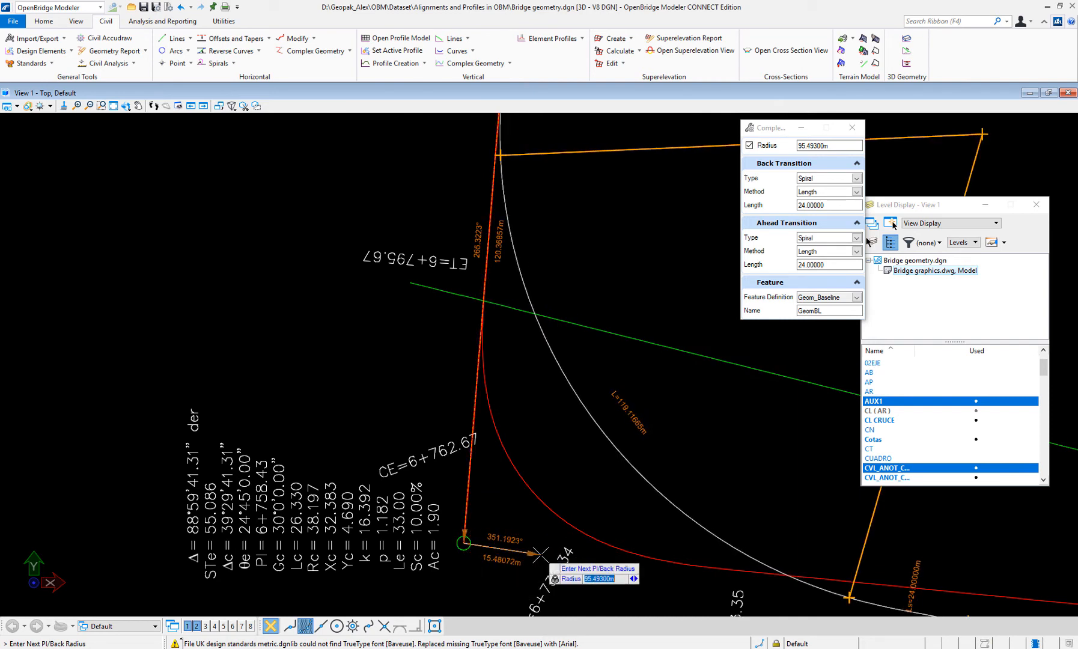
Place the next PIs with a 38.197 m radius curve and 33 m transitions.
{"action": "type", "text": "38"}
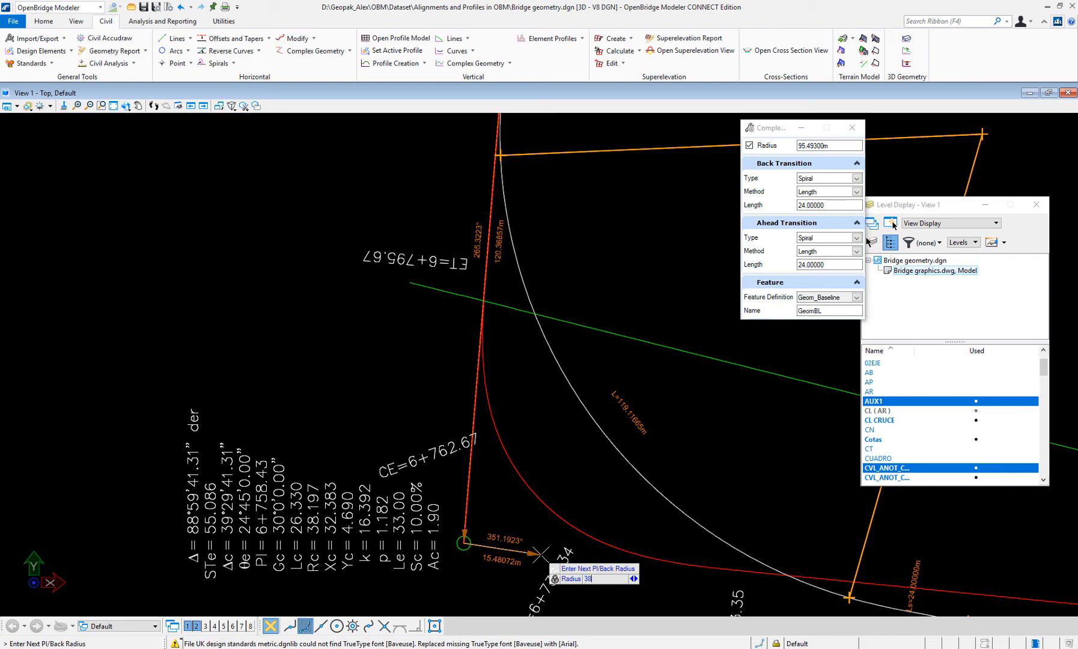
{"action": "type", "text": "38.197"}
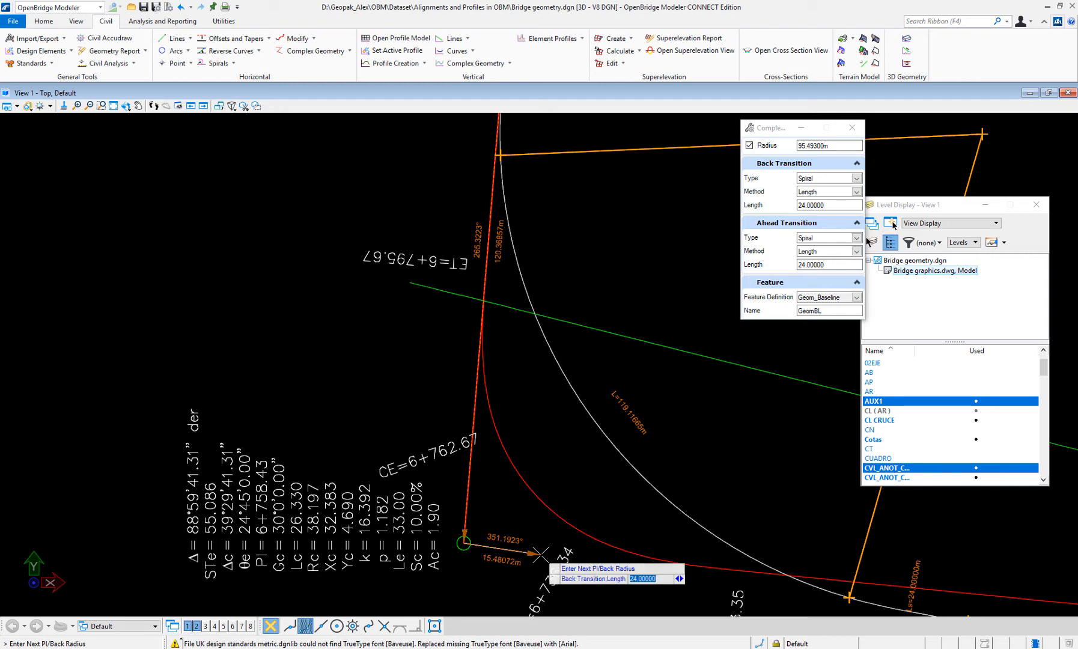
{"action": "type", "text": "33.0"}
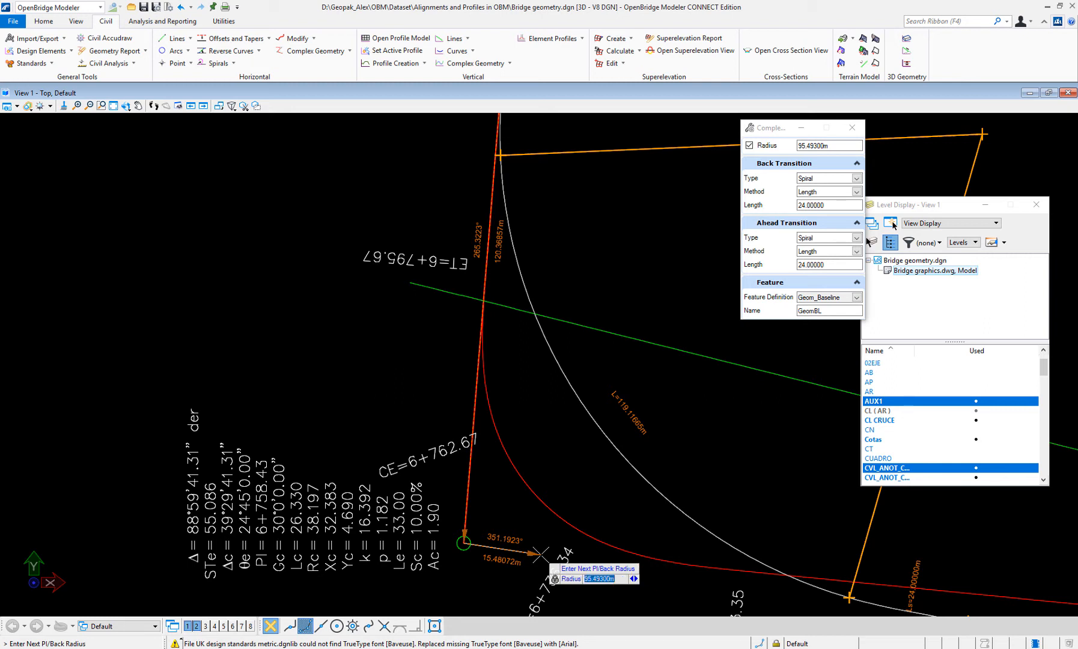
{"action": "type", "text": "38"}
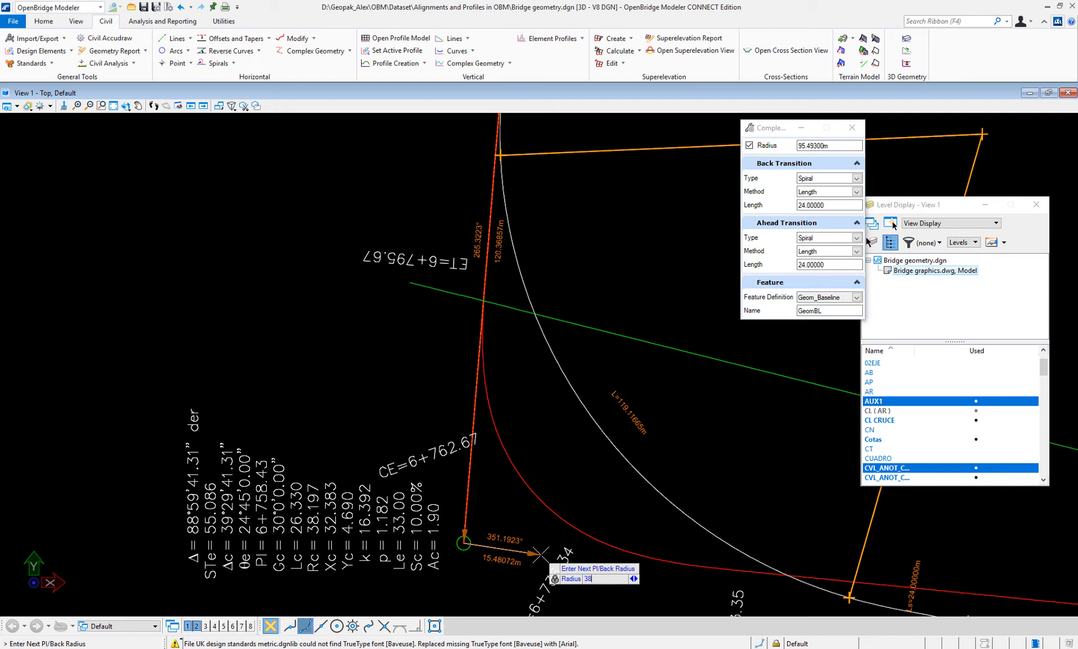
{"action": "type", "text": "38.197"}
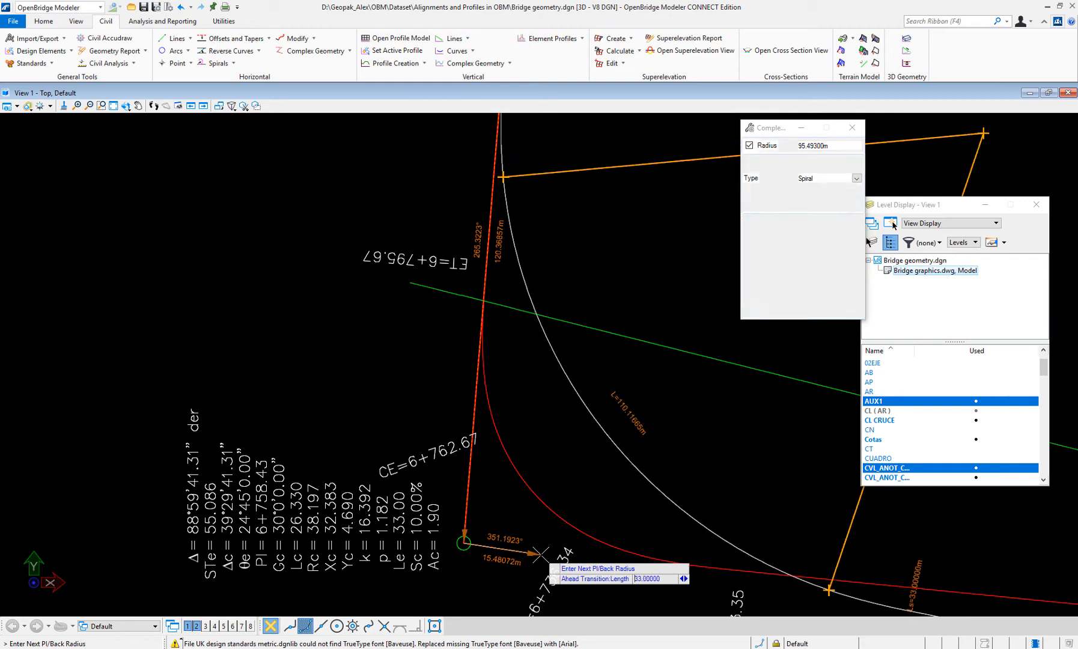
{"action": "key", "text": "Enter"}
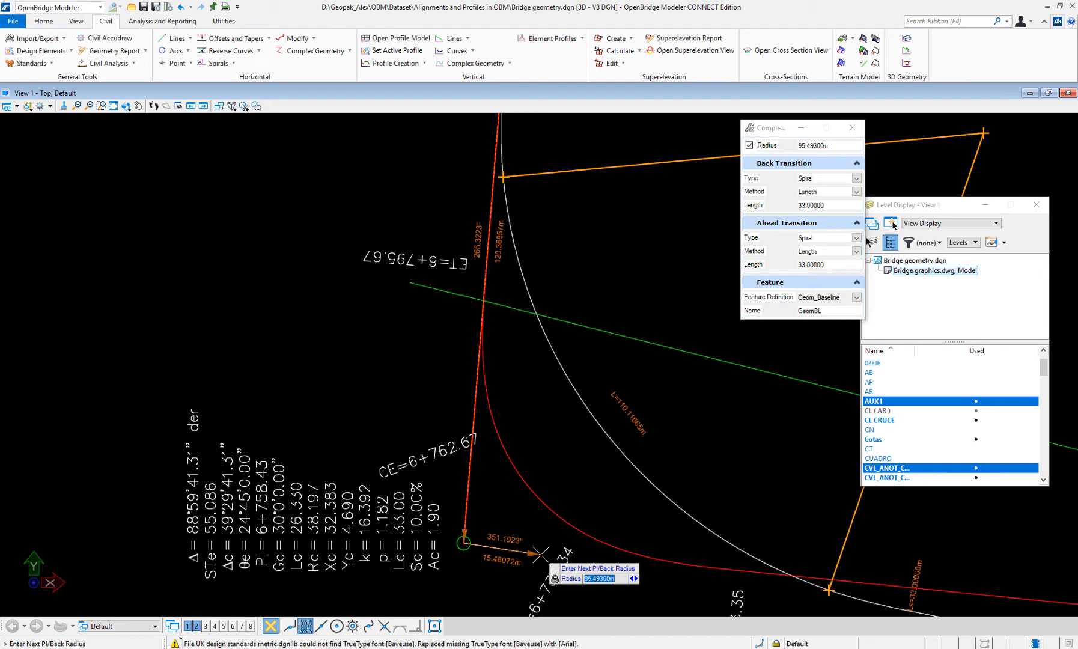
{"action": "type", "text": "38.19700m"}
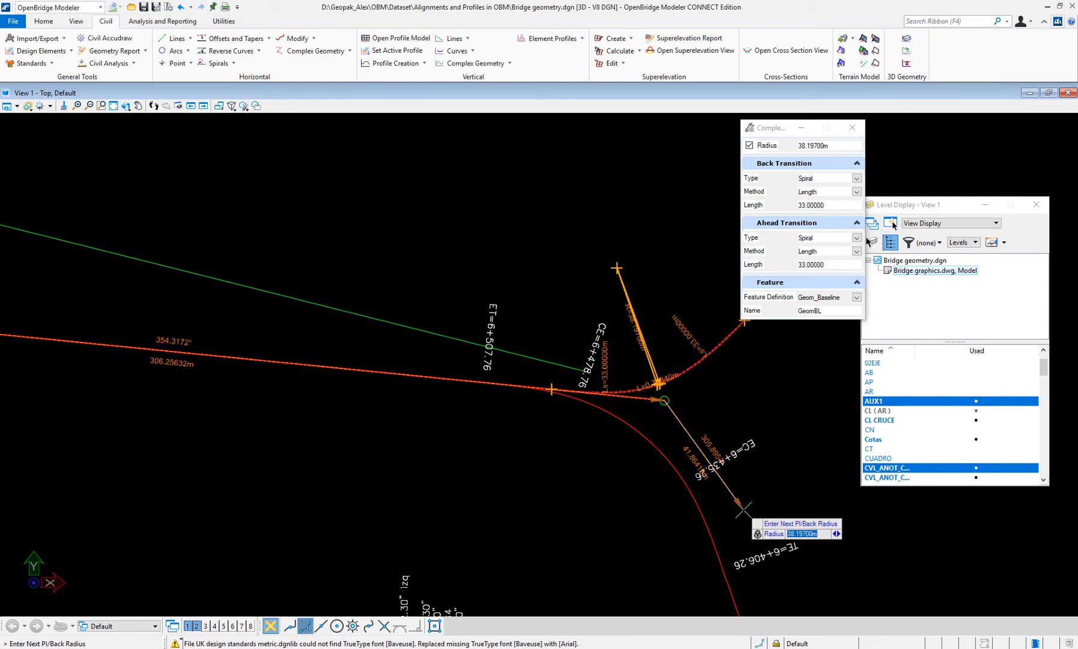
Place the following PI with a 63.662 m radius curve and 29 m transitions.
{"action": "type", "text": "63"}
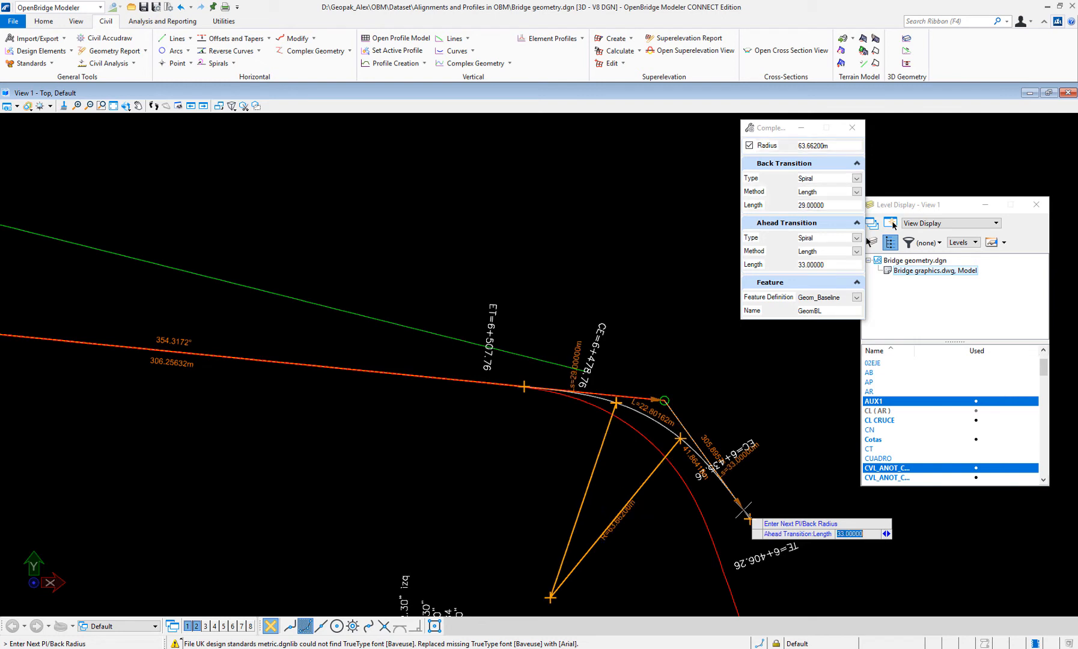
{"action": "type", "text": "25"}
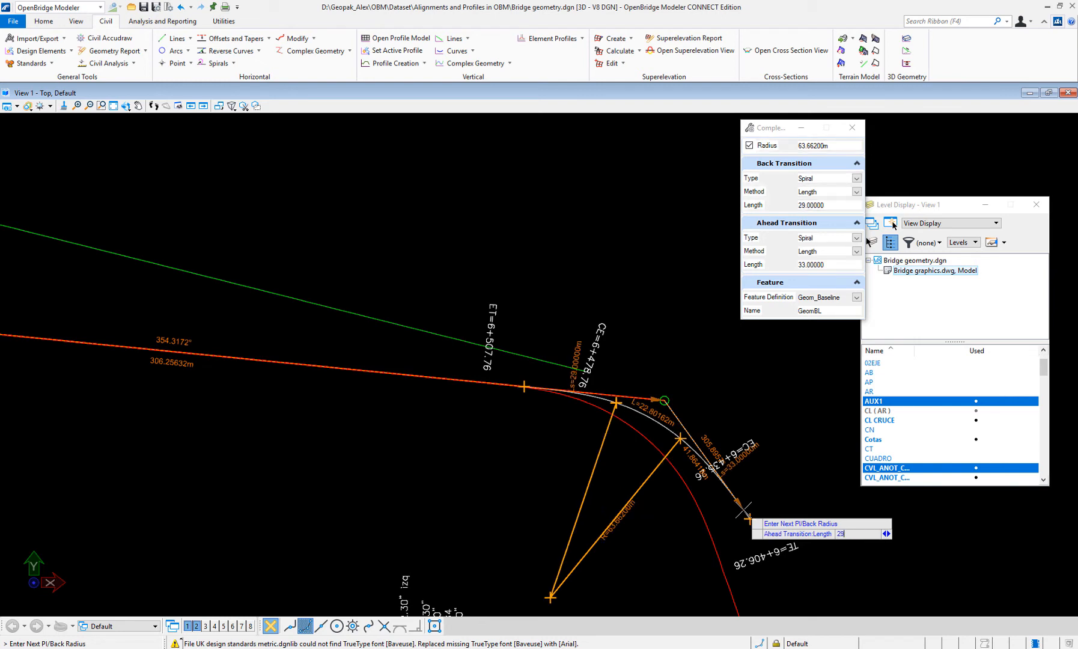
{"action": "type", "text": "29.00000"}
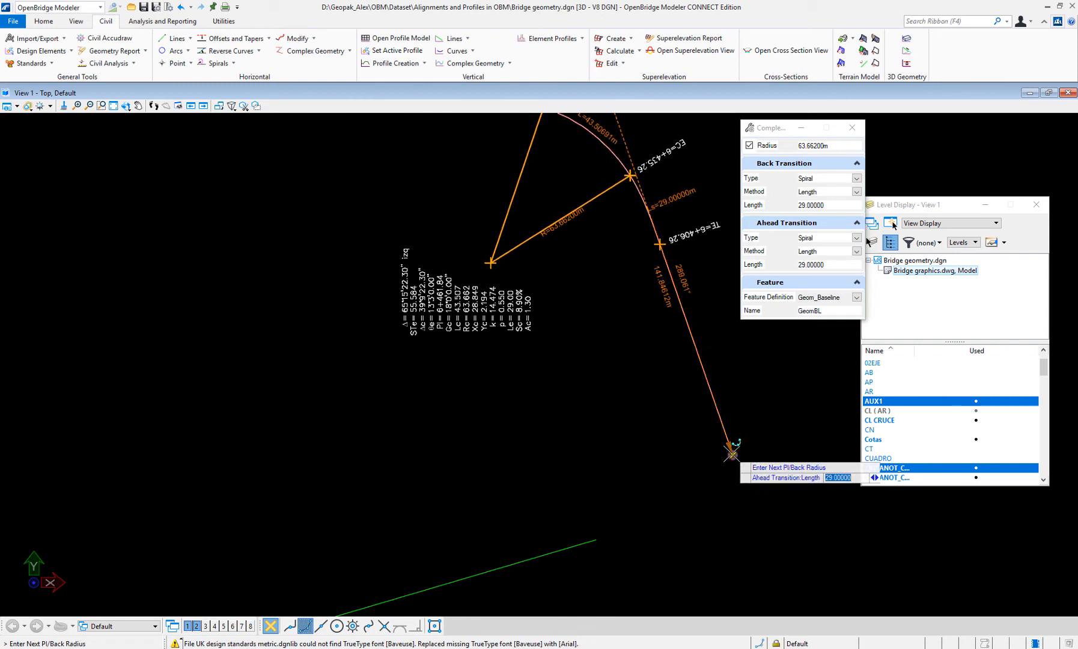
{"action": "mouse_move", "coordinate": [728, 450]}
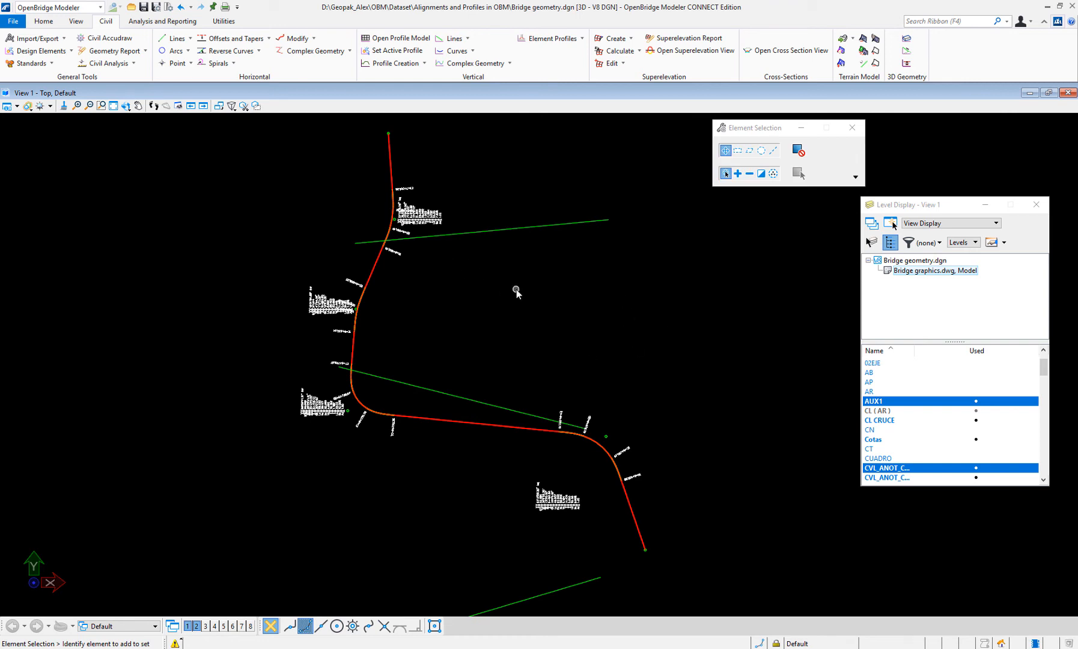
{"action": "mouse_move", "coordinate": [410, 346]}
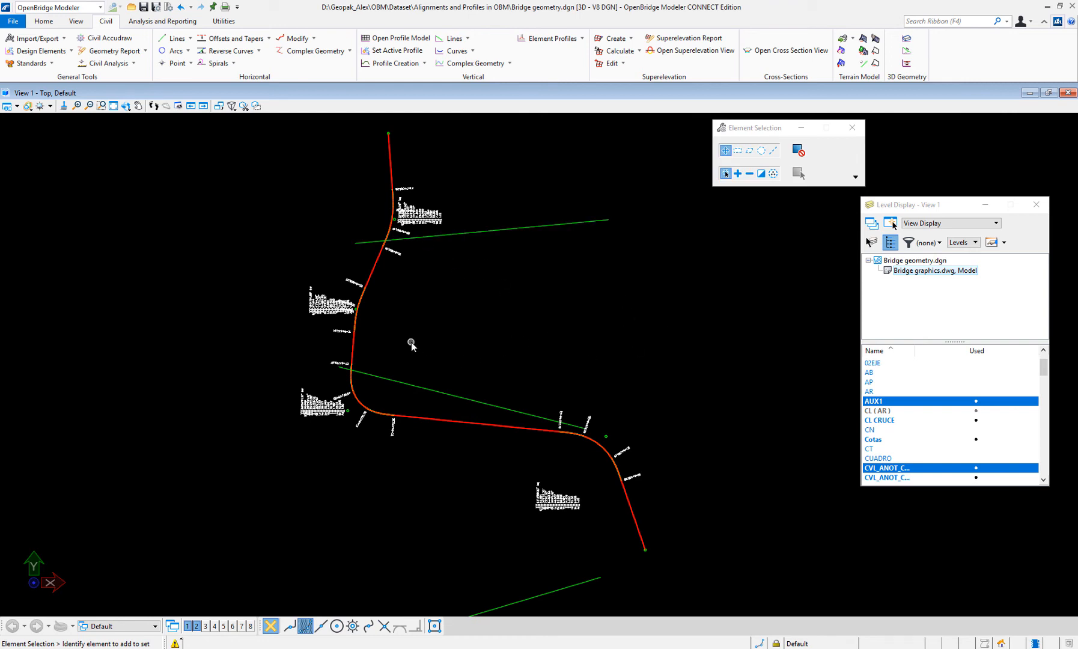
{"action": "mouse_move", "coordinate": [38, 23]}
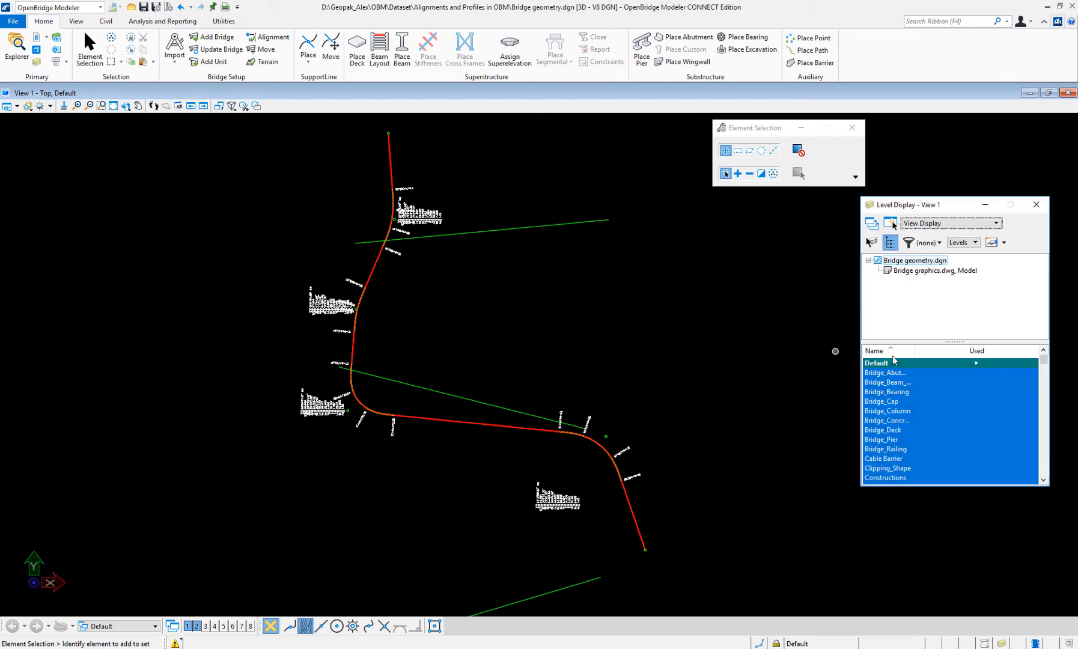
Hide the green reference line level and return to the civil geometry tools.
{"action": "left_click", "coordinate": [934, 270]}
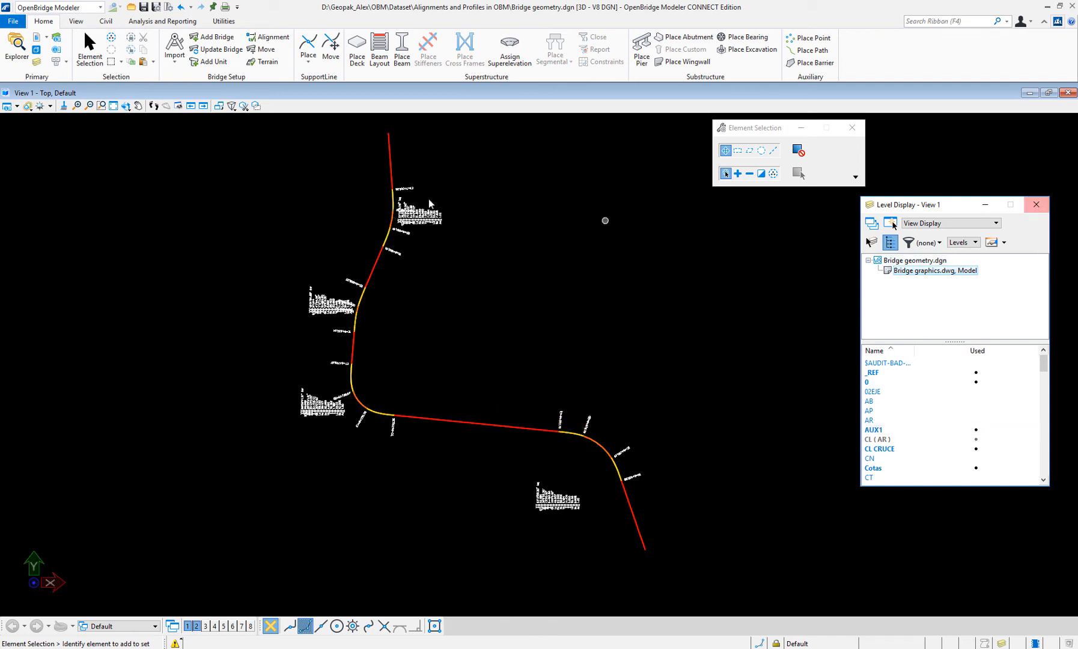
{"action": "mouse_move", "coordinate": [671, 322]}
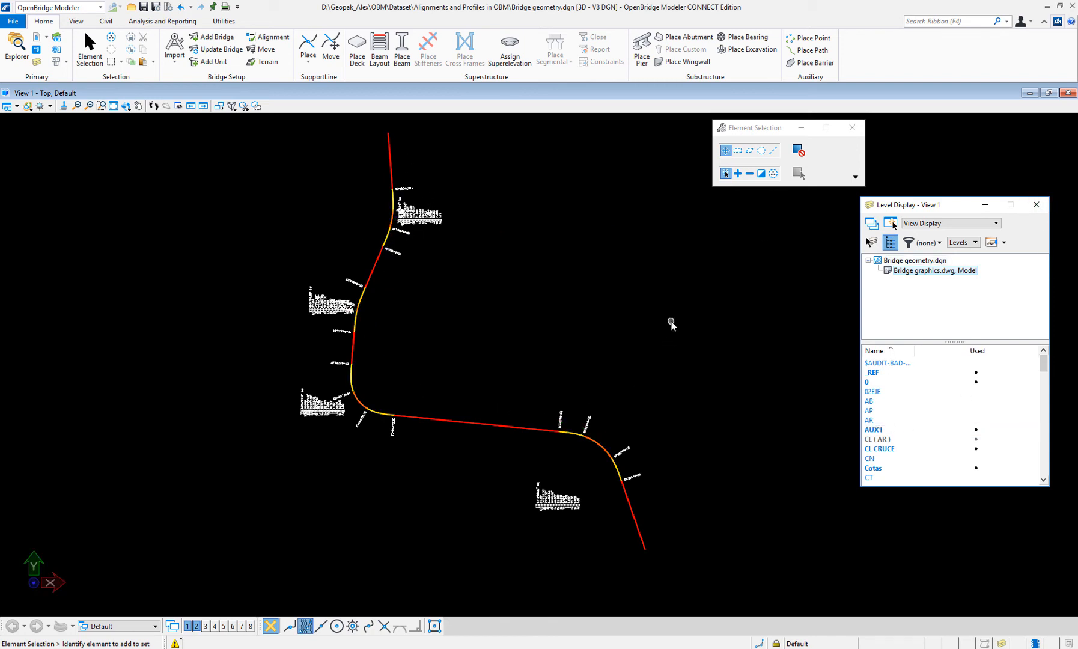
{"action": "mouse_move", "coordinate": [556, 303]}
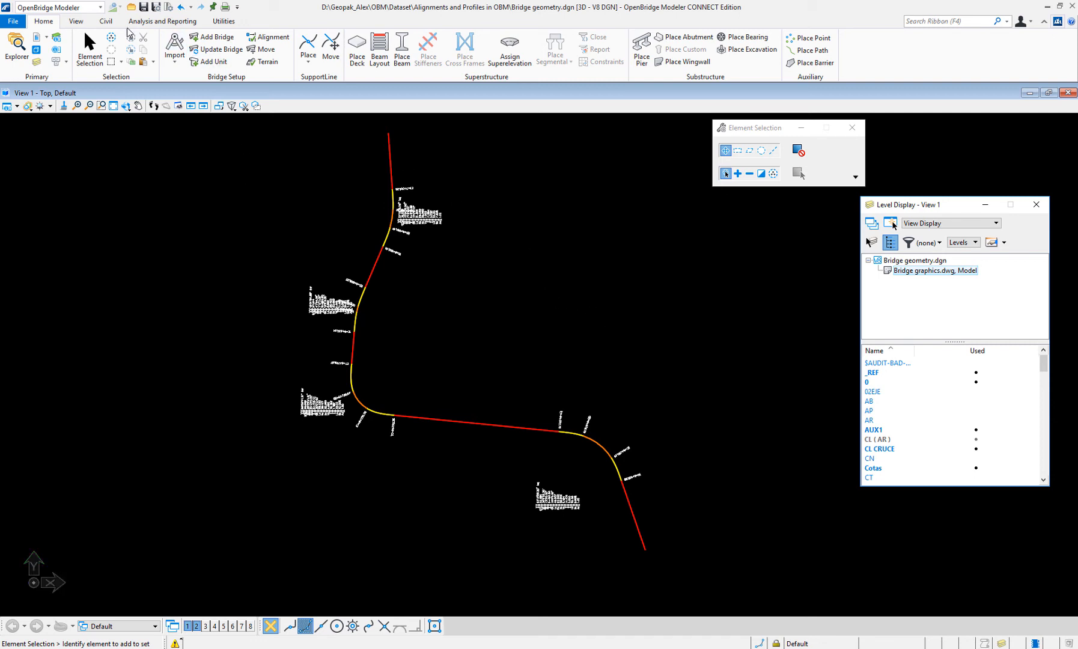
{"action": "left_click", "coordinate": [103, 21]}
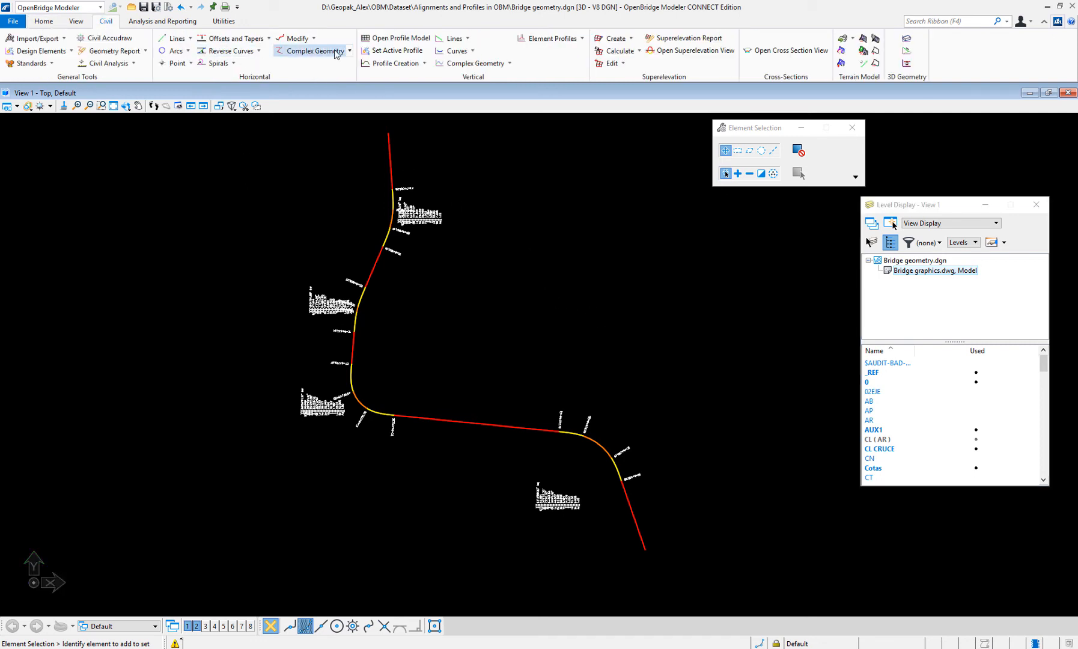
Join the traced lines, curves and spirals into one complex element named GeomBL using Complex By Element.
{"action": "left_click", "coordinate": [312, 50]}
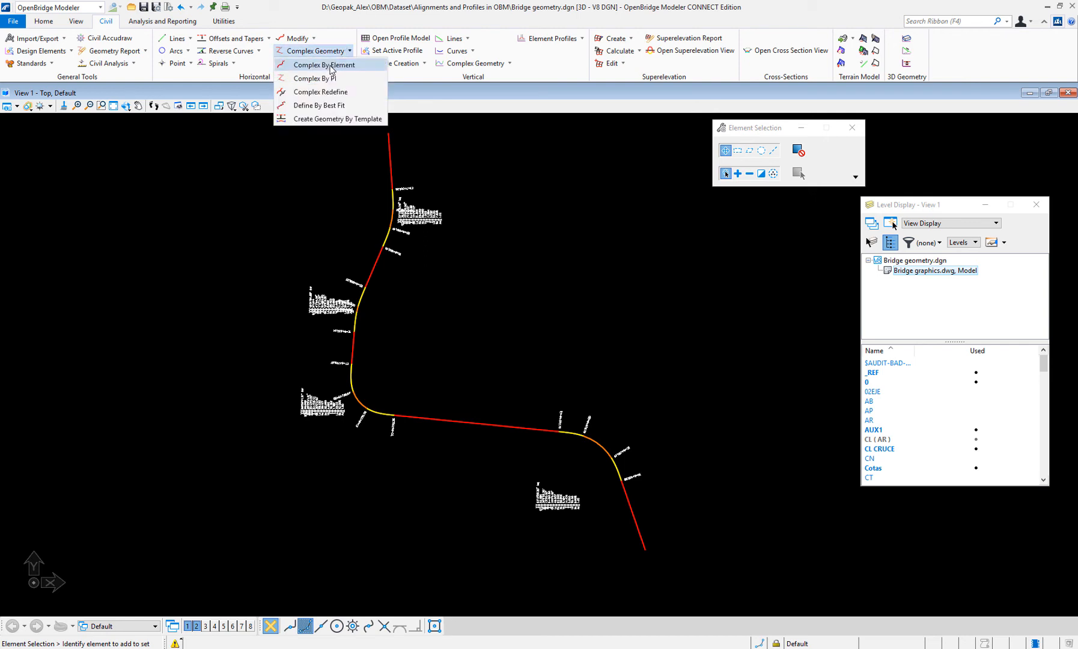
{"action": "left_click", "coordinate": [325, 64]}
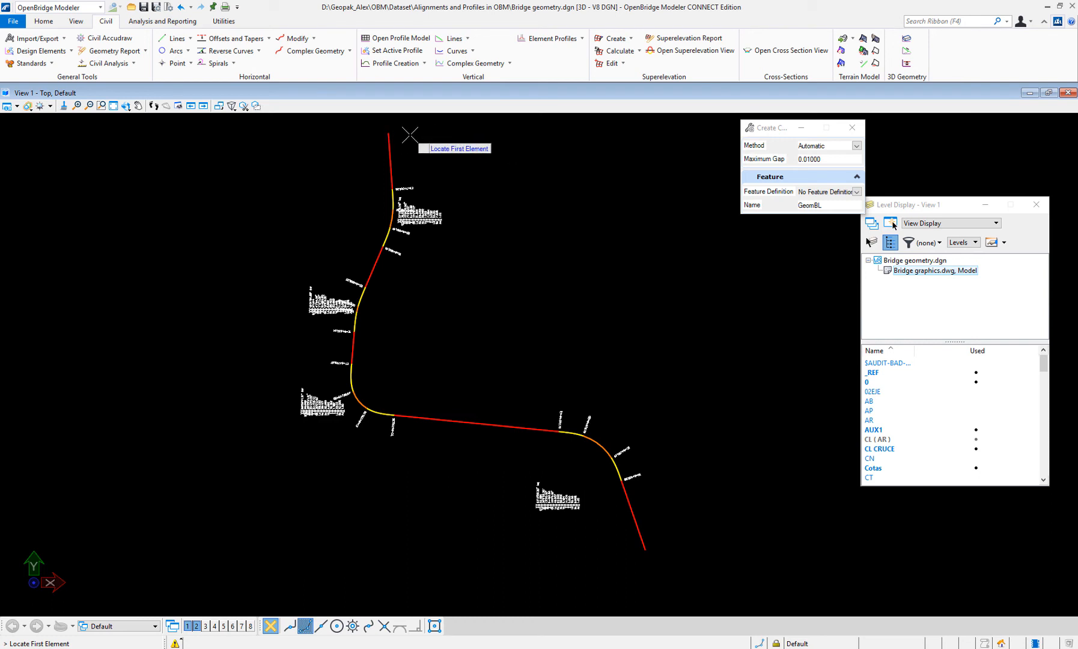
{"action": "mouse_move", "coordinate": [652, 547]}
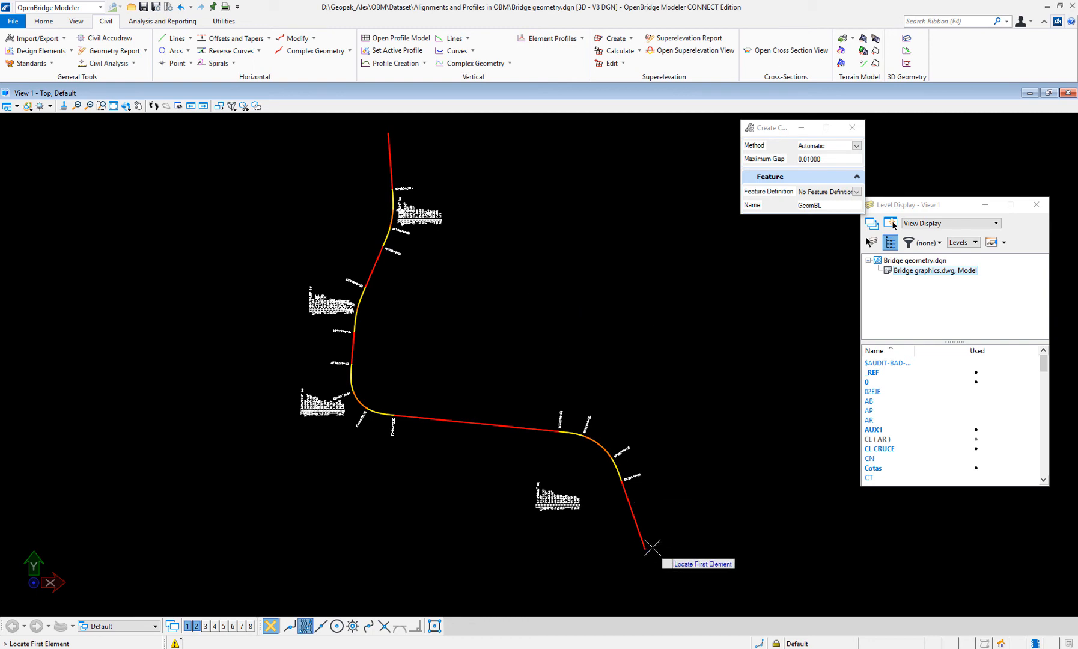
{"action": "mouse_move", "coordinate": [645, 530]}
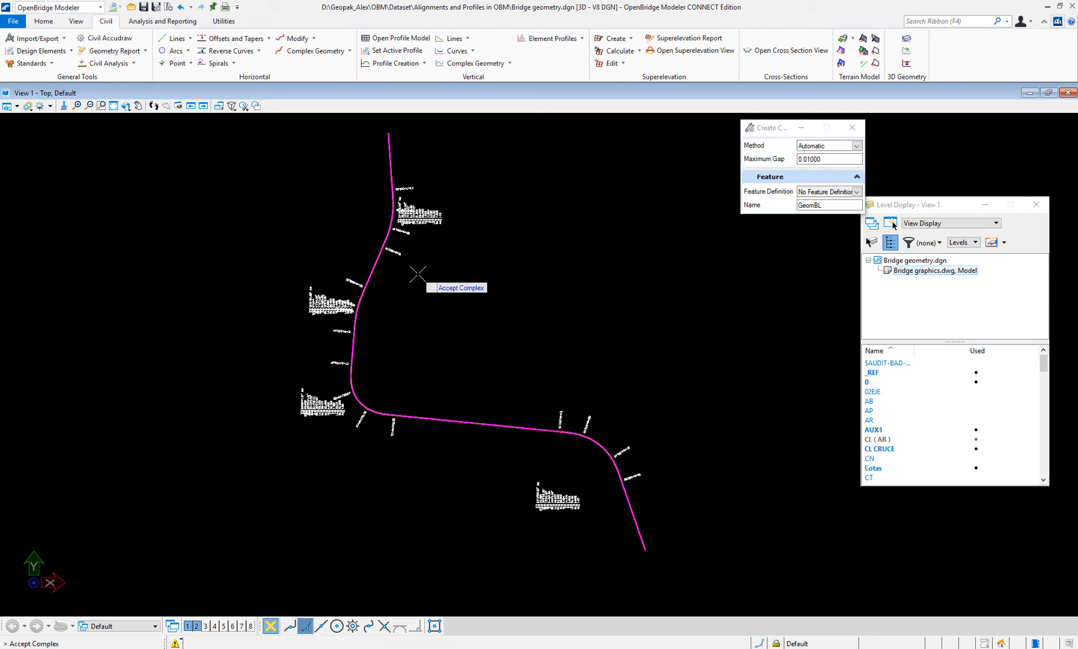
{"action": "left_click", "coordinate": [418, 274]}
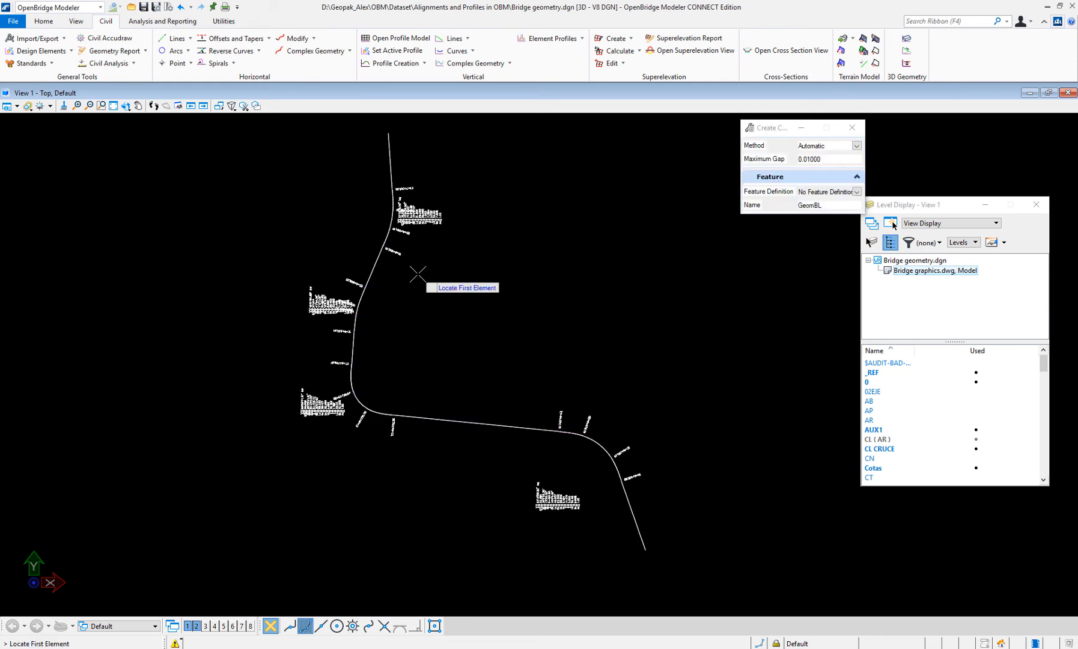
{"action": "mouse_move", "coordinate": [447, 304]}
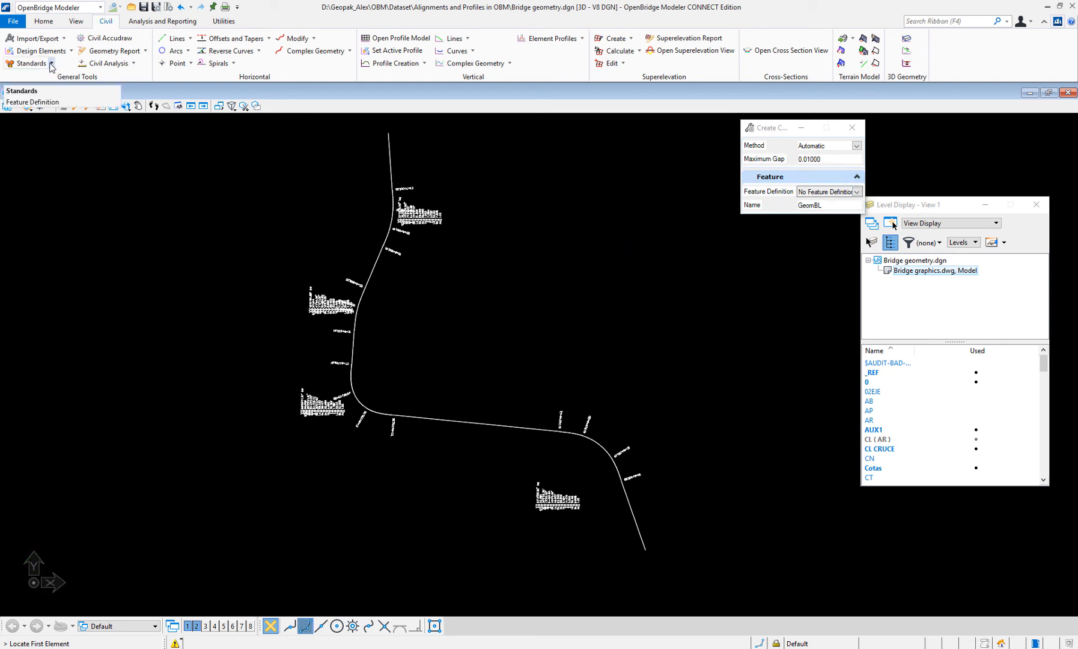
Set up Set Feature Definition with the Geom_Baseline alignment definition for GeomBL.
{"action": "left_click", "coordinate": [48, 64]}
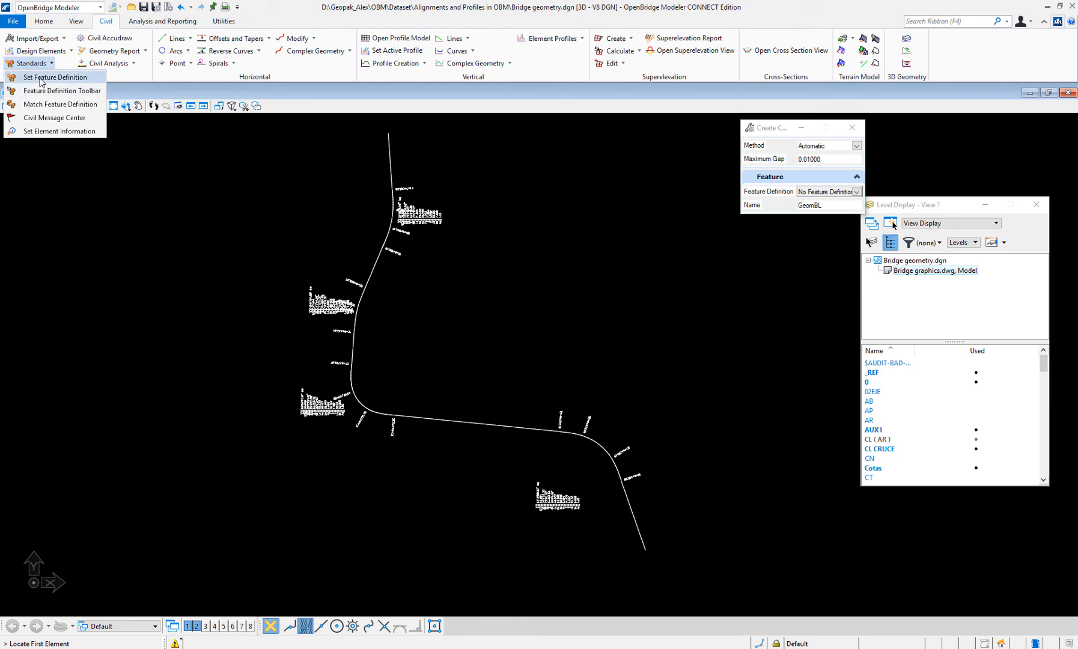
{"action": "left_click", "coordinate": [54, 75]}
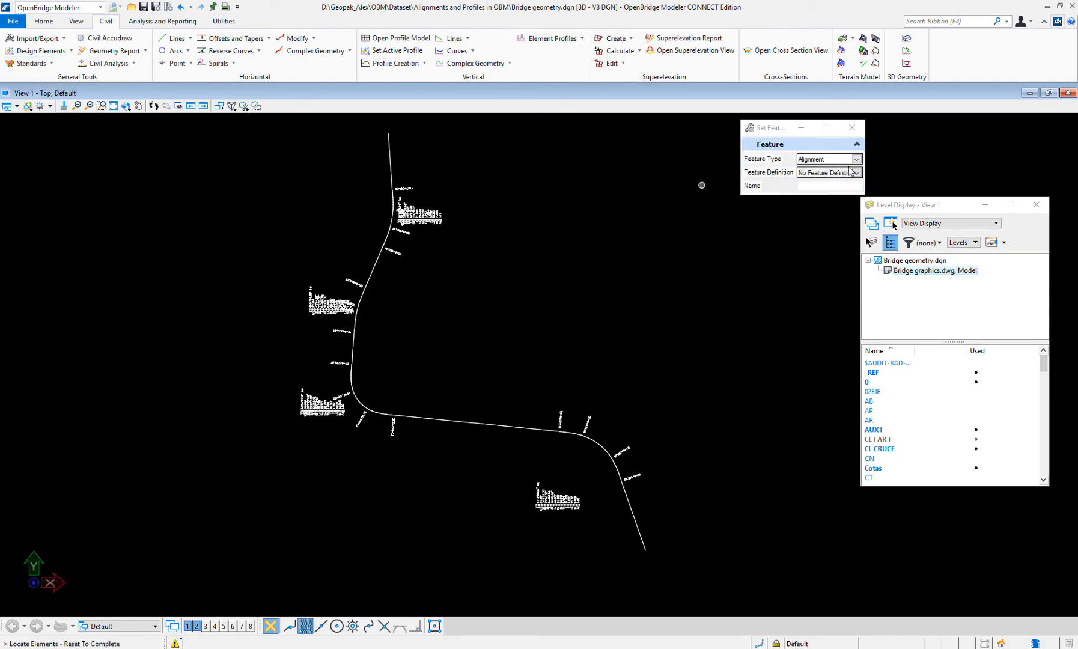
{"action": "left_click", "coordinate": [855, 172]}
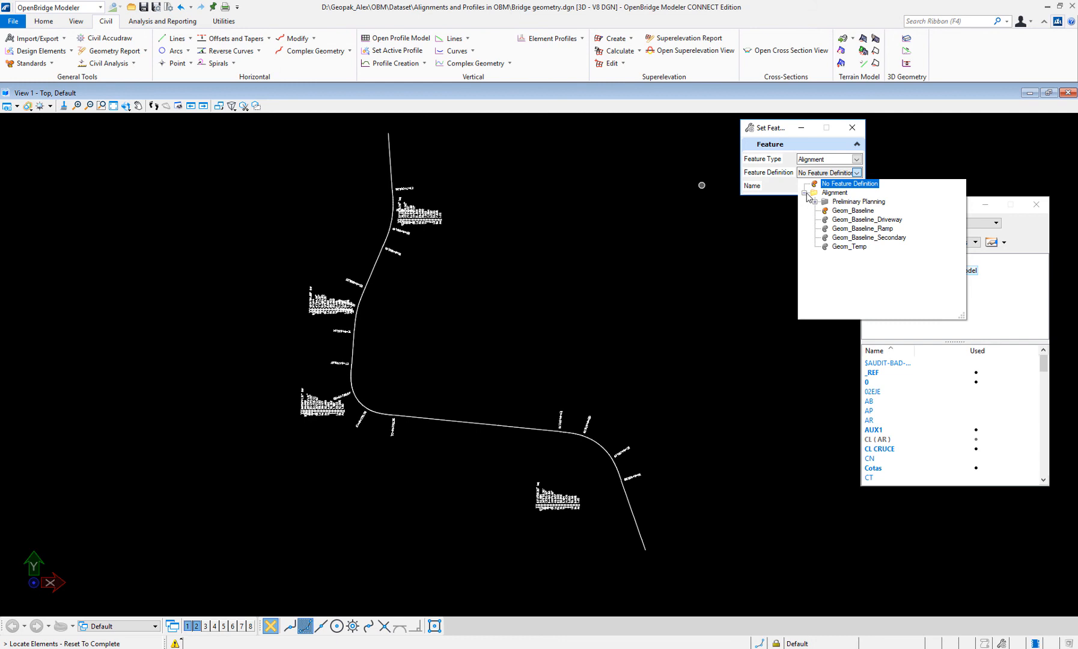
{"action": "left_click", "coordinate": [852, 210]}
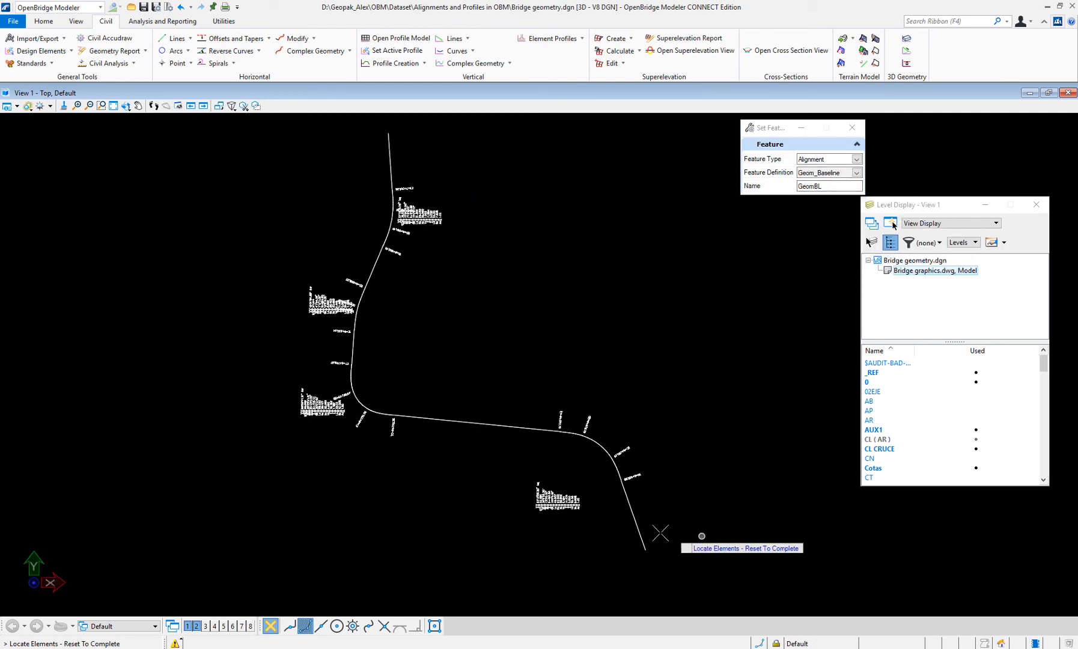
{"action": "mouse_move", "coordinate": [639, 525]}
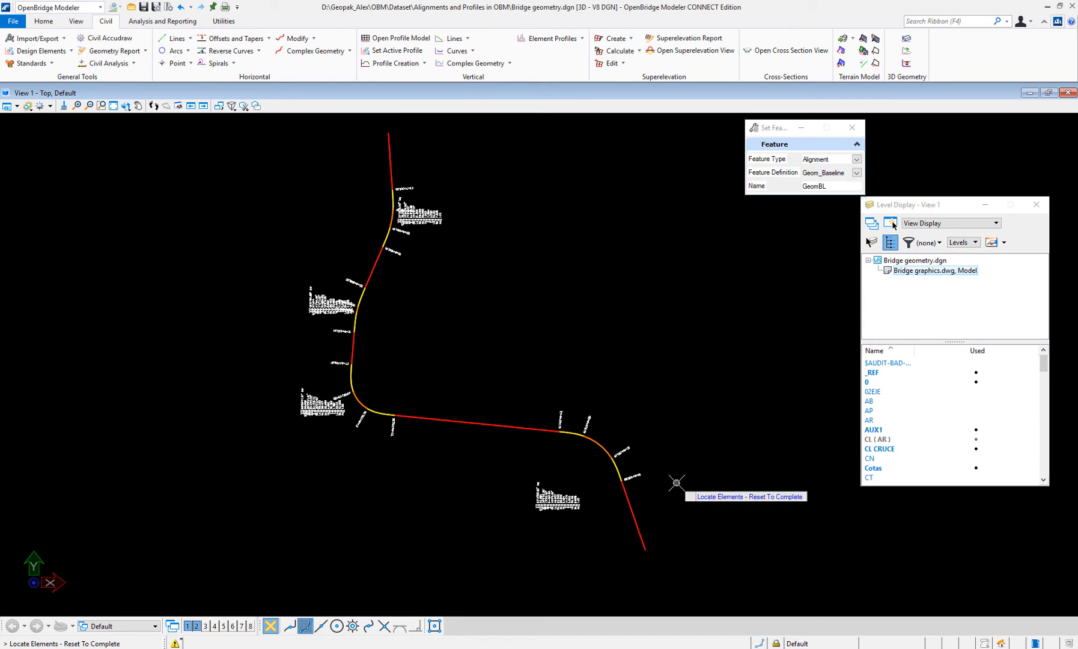
{"action": "mouse_move", "coordinate": [607, 262]}
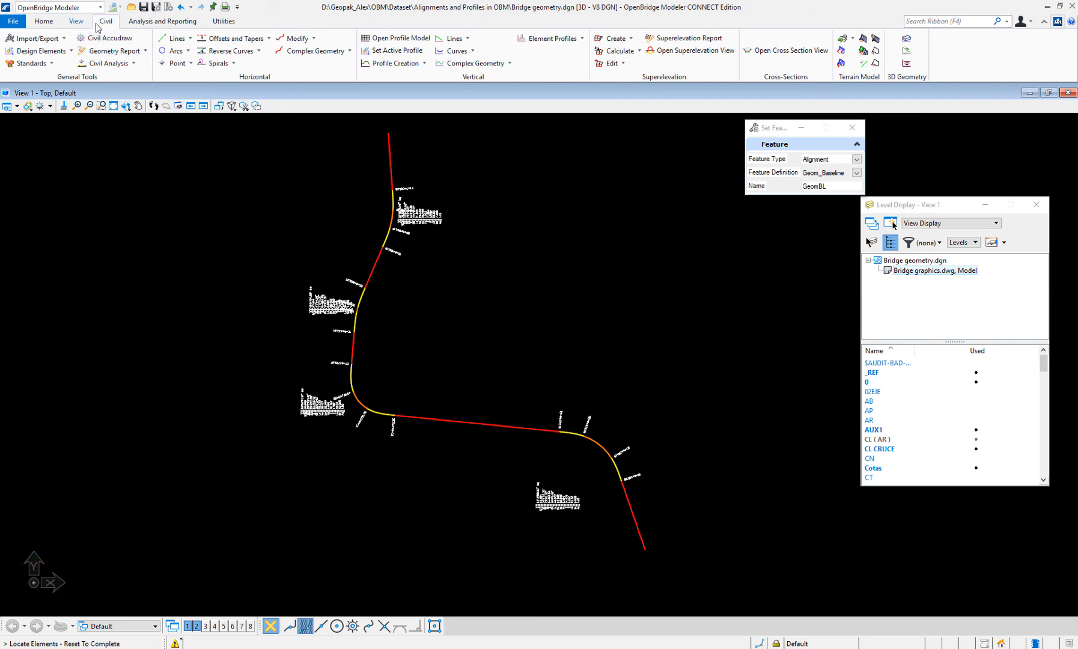
Set the drawing annotation scale to 1:400 and zoom to the alignment's POB 0+000.000 start.
{"action": "left_click", "coordinate": [161, 20]}
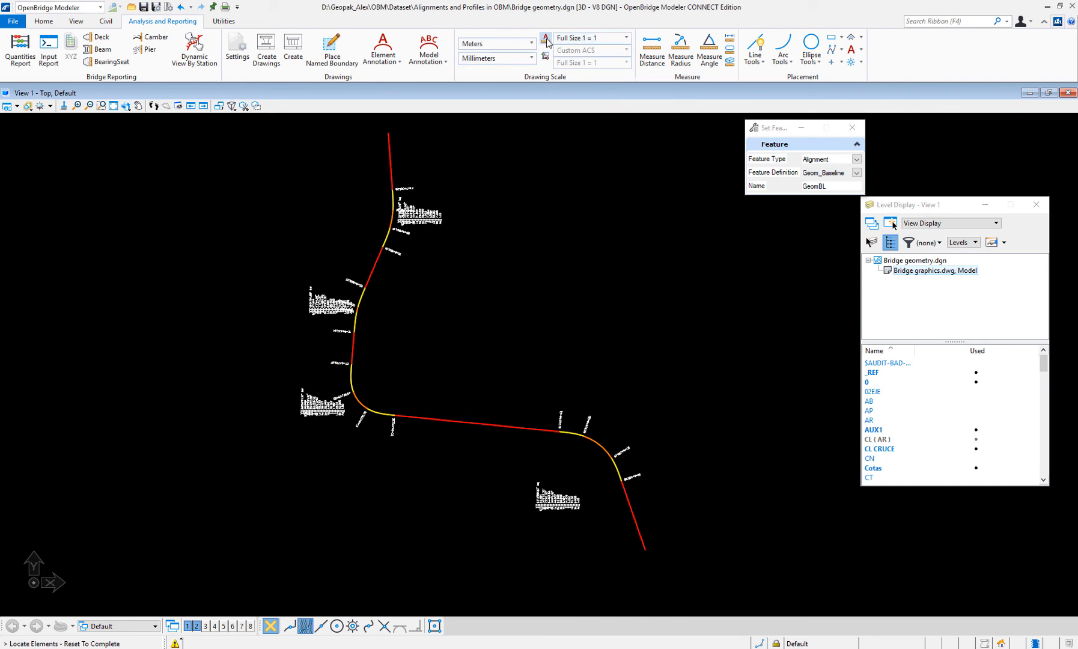
{"action": "left_click", "coordinate": [625, 38]}
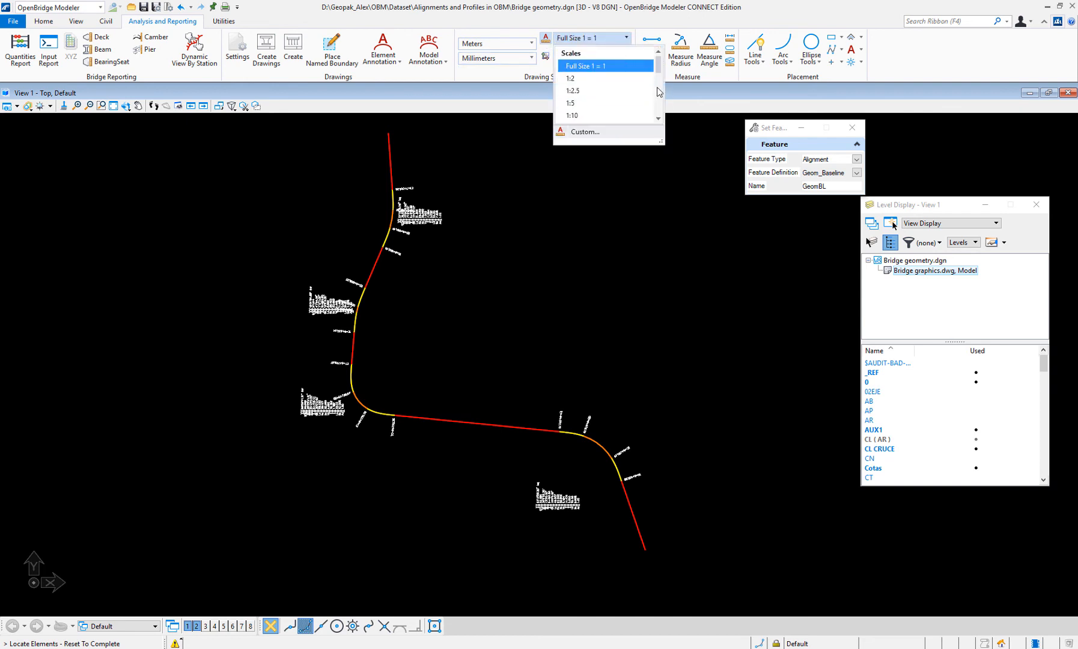
{"action": "scroll", "scroll_direction": "down", "scroll_amount": 3}
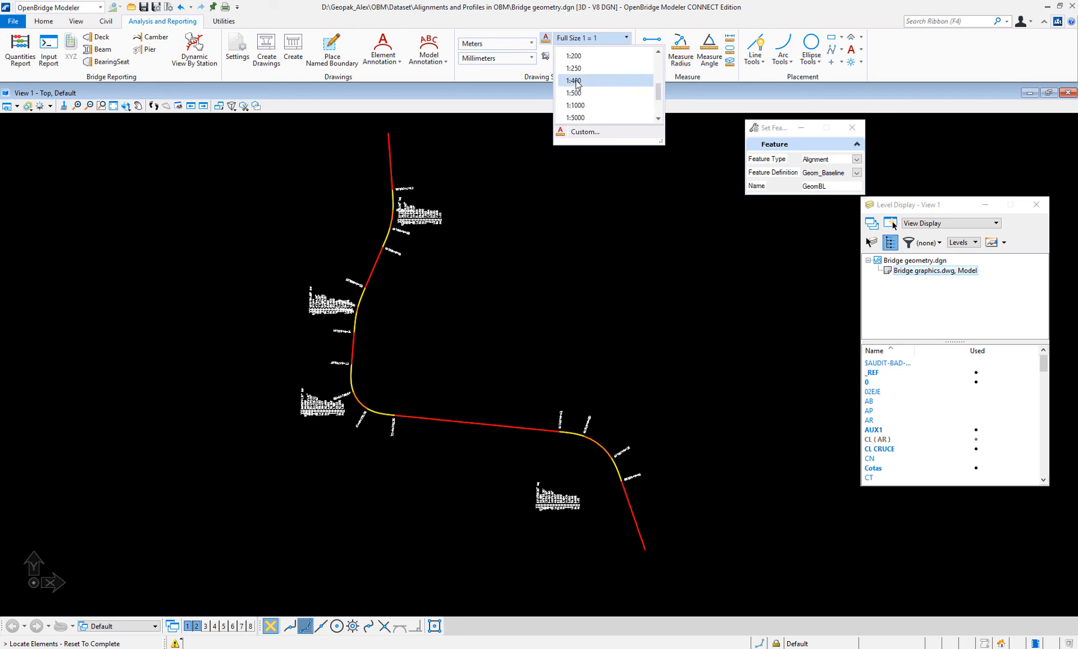
{"action": "left_click", "coordinate": [575, 81]}
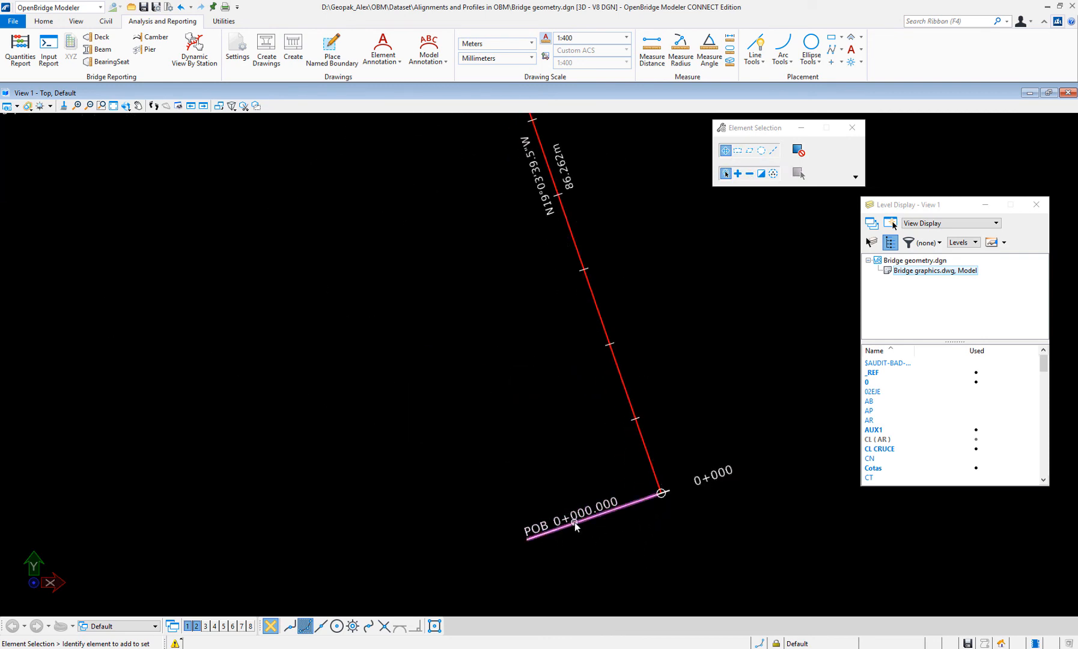
{"action": "mouse_move", "coordinate": [572, 527]}
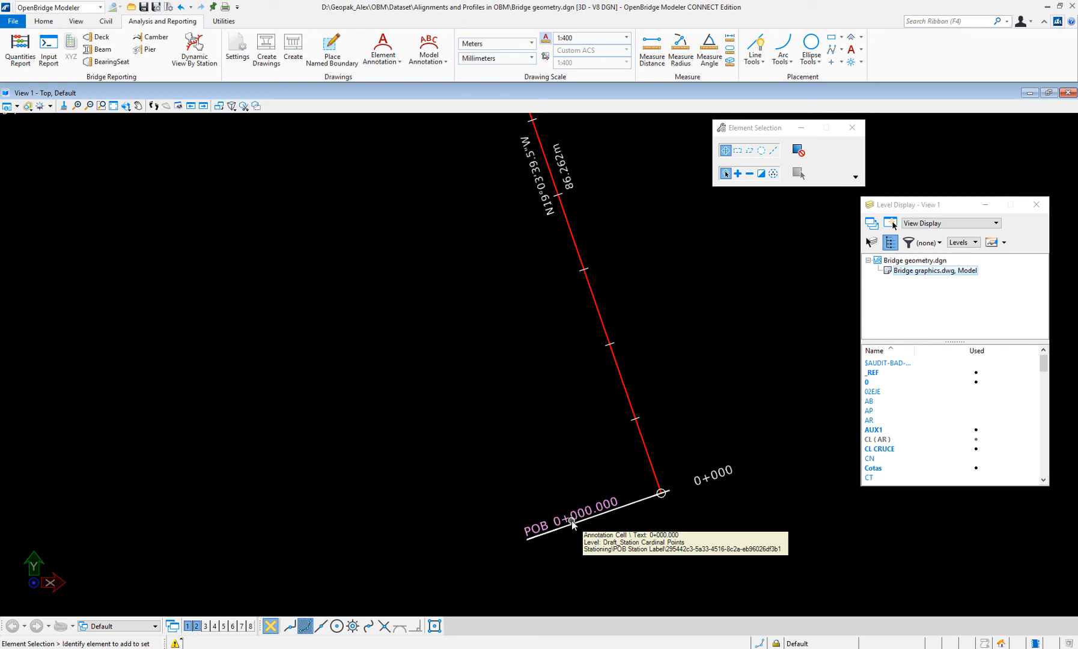
{"action": "left_click", "coordinate": [575, 524]}
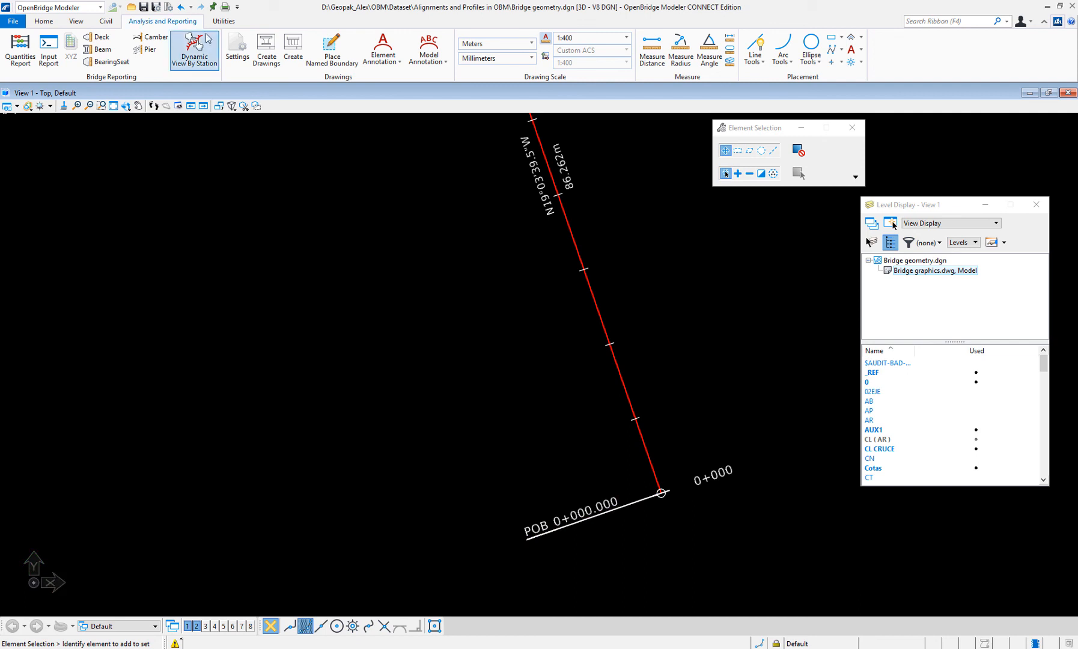
Redefine GeomBL's start station as 6+320 via Civil Horizontal Modify Start Station.
{"action": "left_click", "coordinate": [97, 20]}
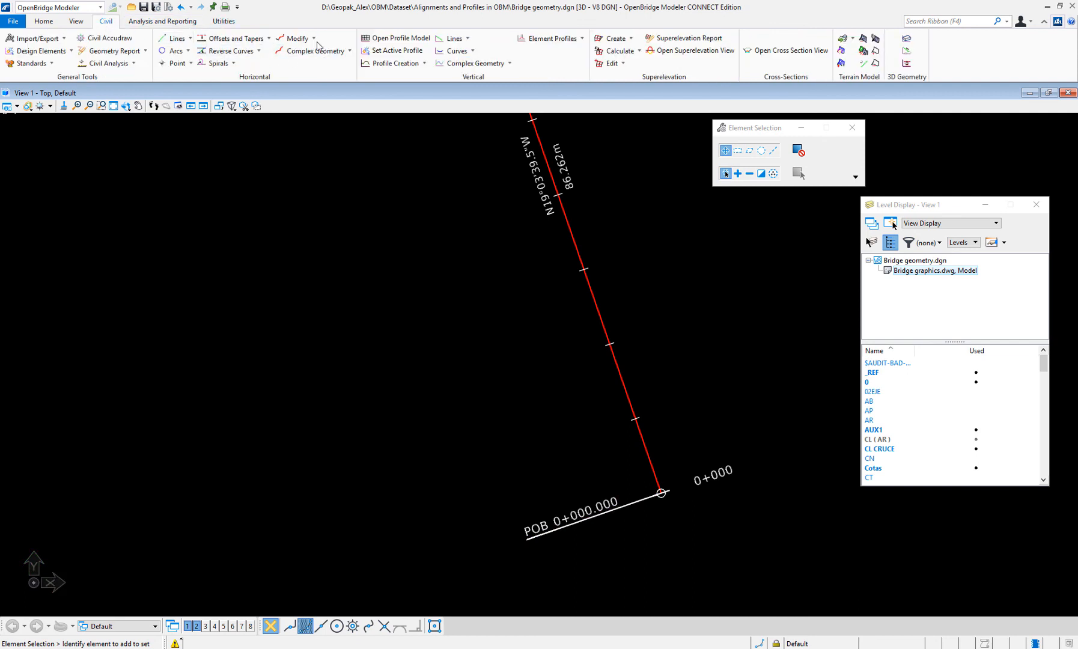
{"action": "left_click", "coordinate": [296, 37]}
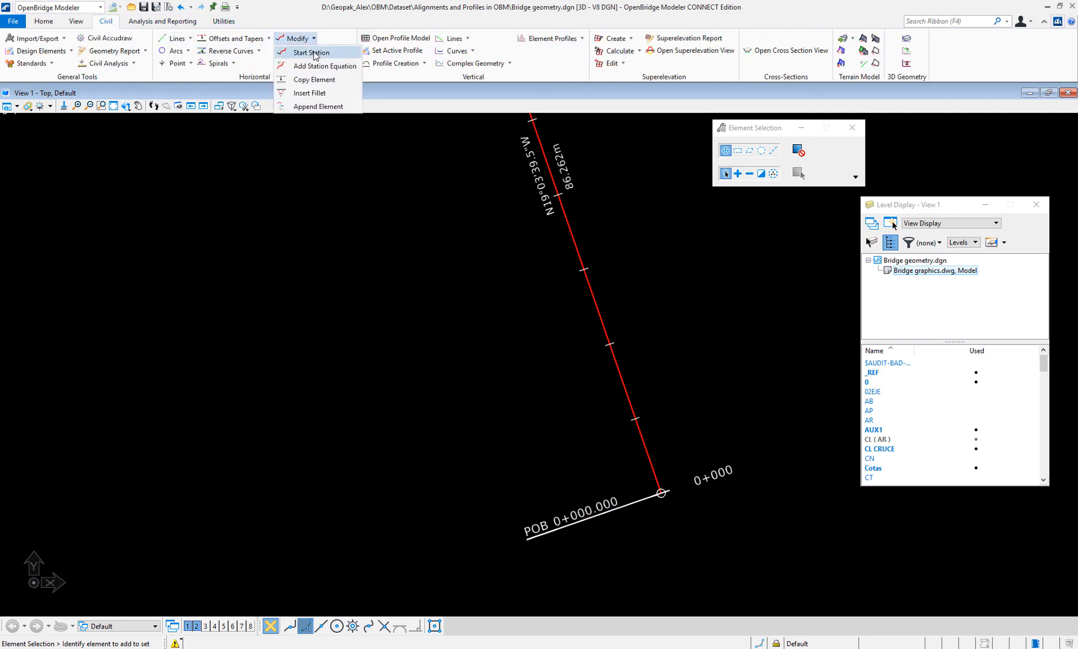
{"action": "left_click", "coordinate": [308, 52]}
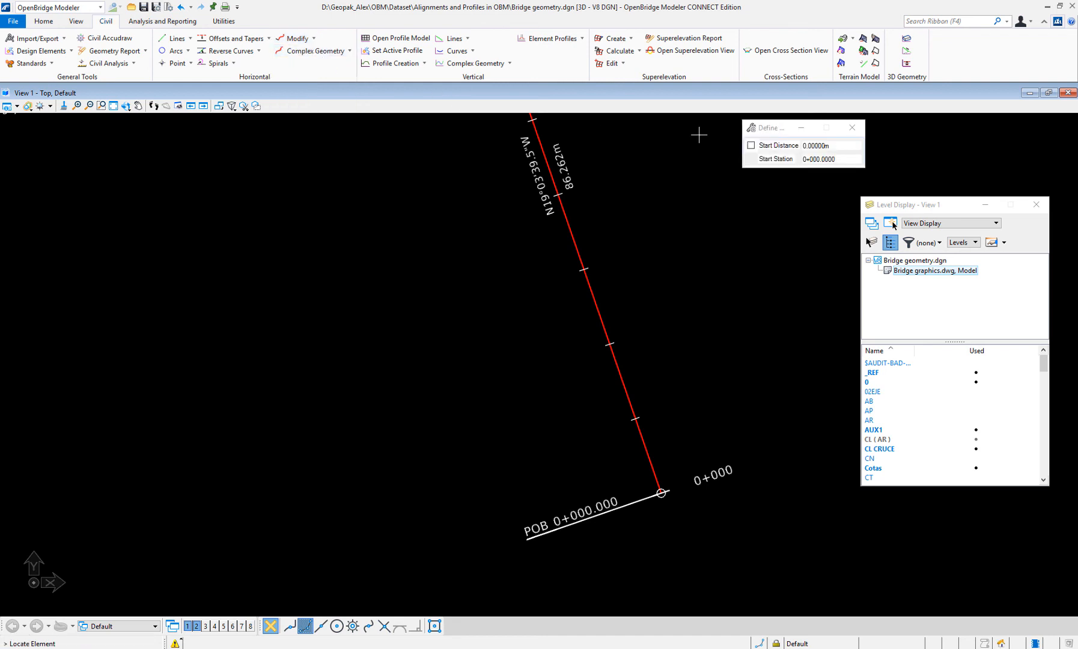
{"action": "left_click", "coordinate": [830, 159]}
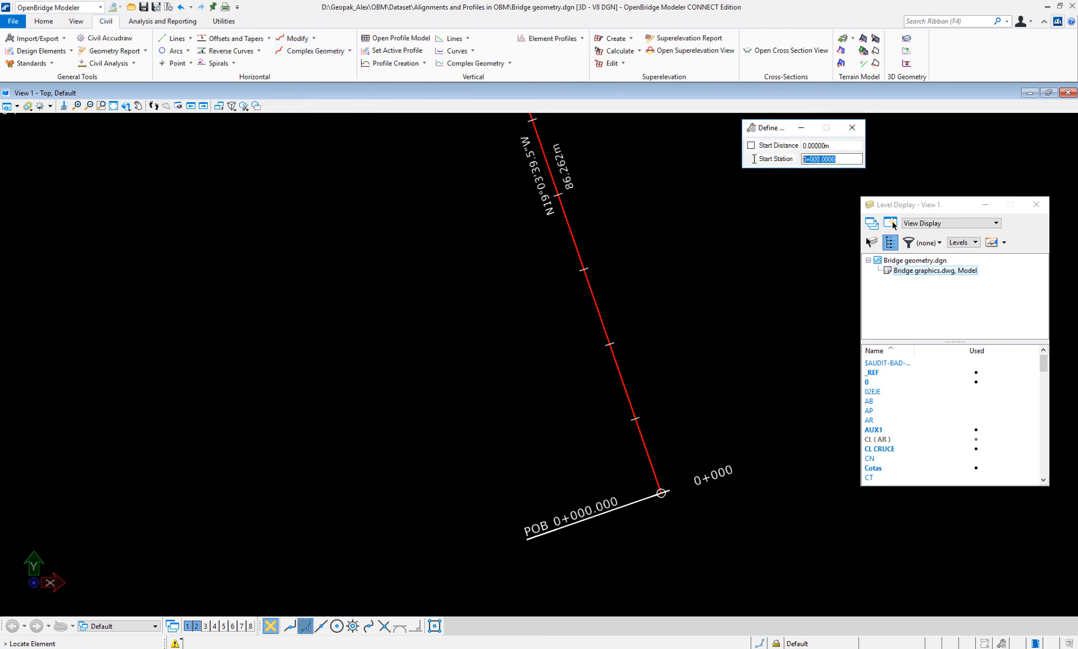
{"action": "type", "text": "6+32"}
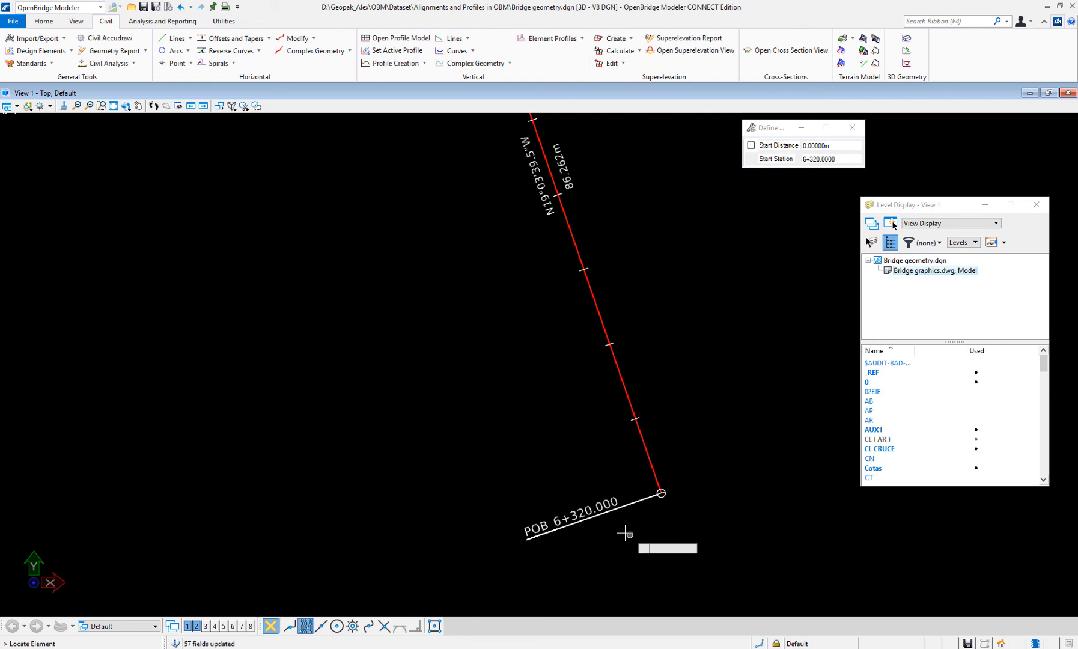
{"action": "mouse_move", "coordinate": [485, 378]}
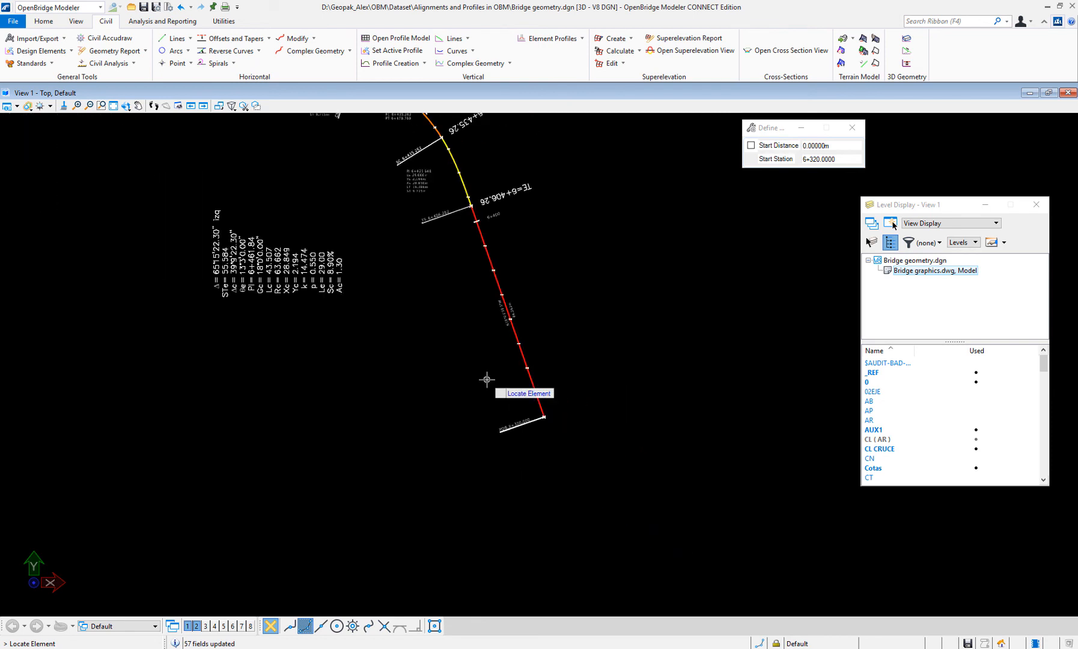
{"action": "mouse_move", "coordinate": [442, 203]}
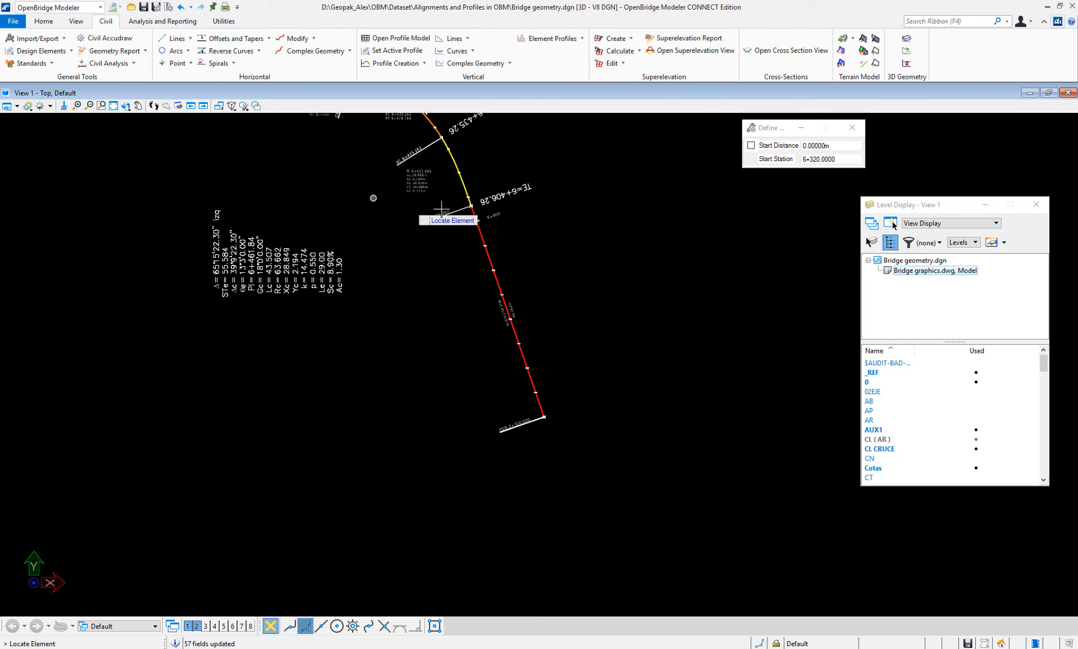
{"action": "mouse_move", "coordinate": [412, 145]}
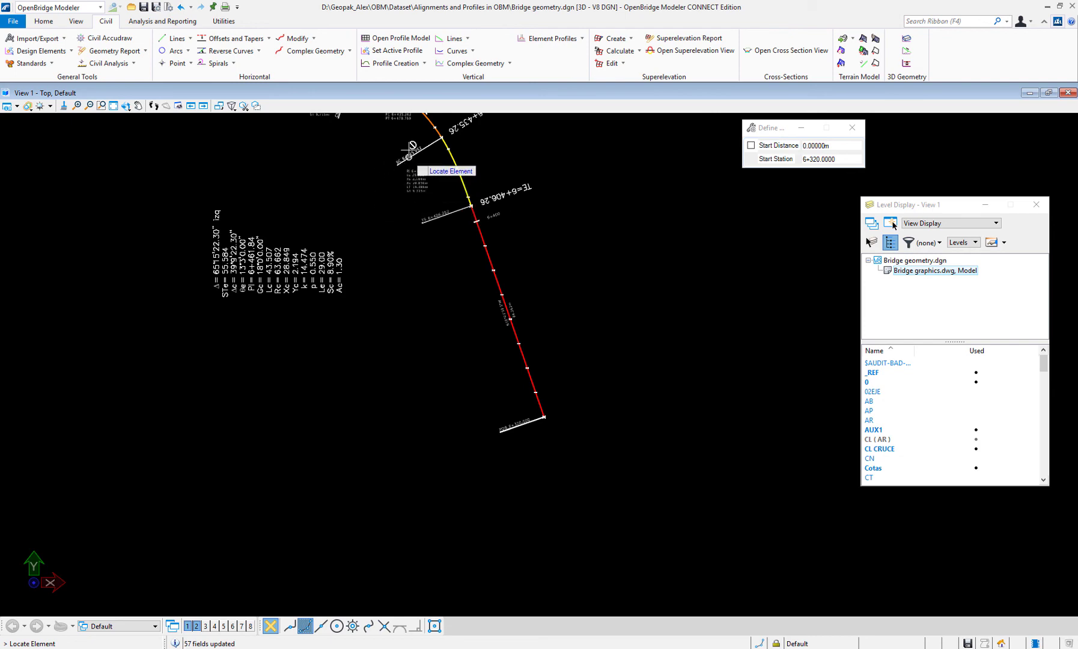